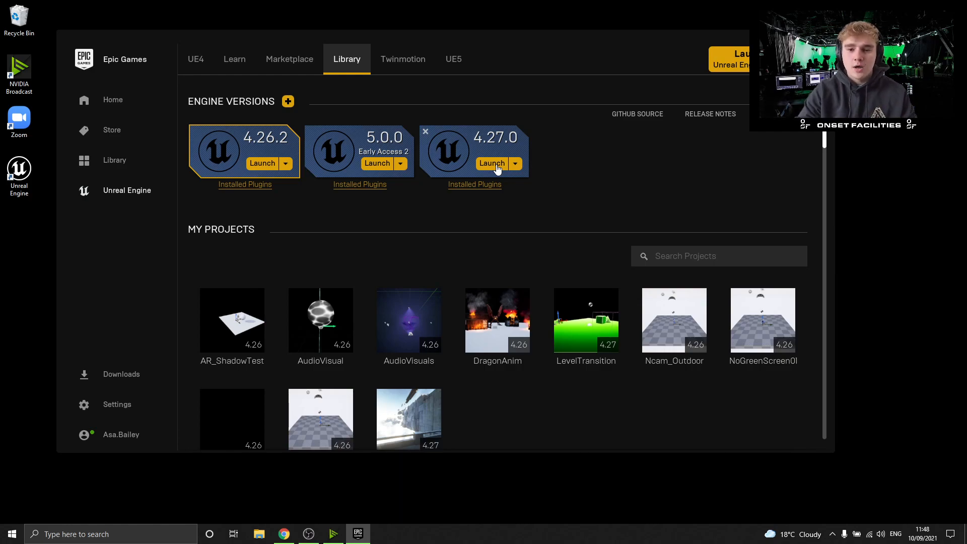
# Launch Unreal Engine 4.27.0 from the Epic Games Launcher Library.
pyautogui.click(492, 163)
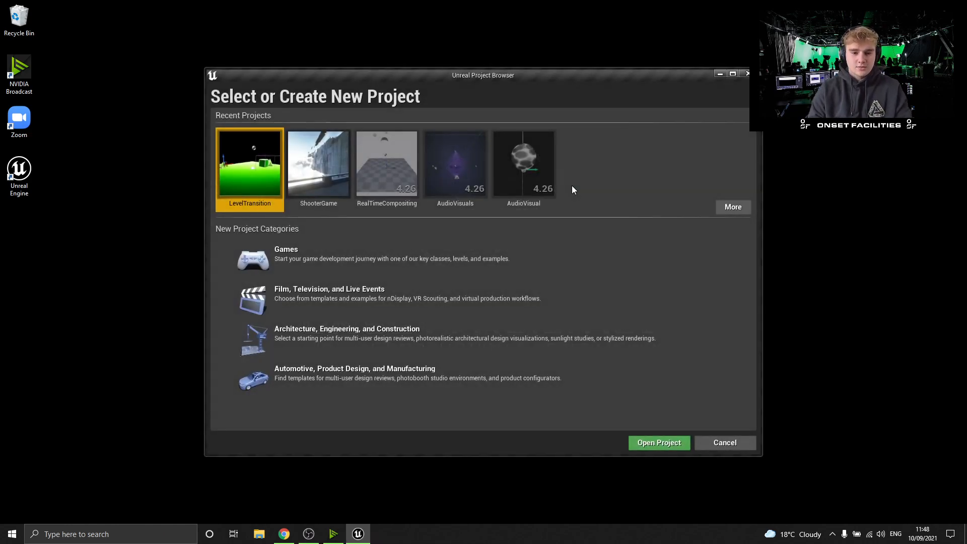
# Create an InCameraVFX project from Film, Television and Live Events, naming it with 'Camera' and '427'.
pyautogui.click(330, 294)
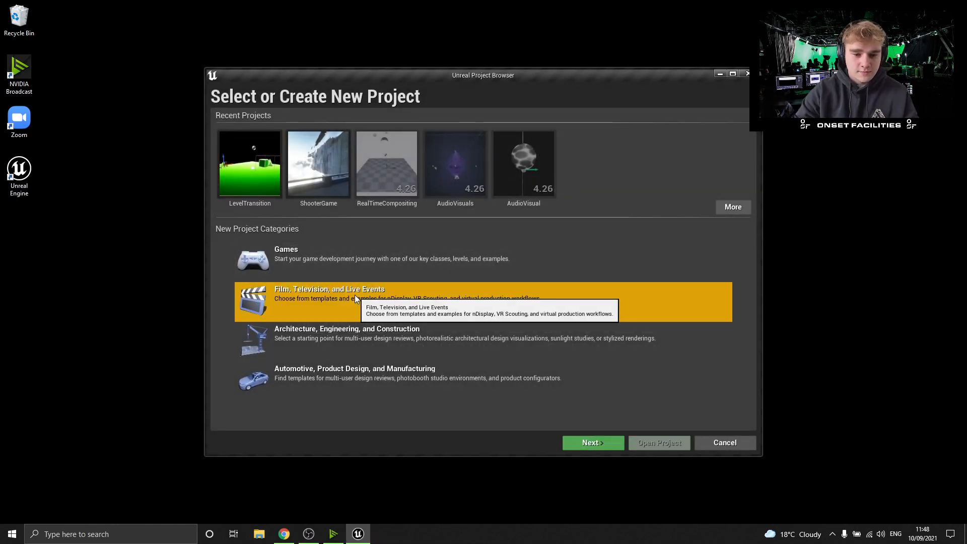
pyautogui.click(591, 443)
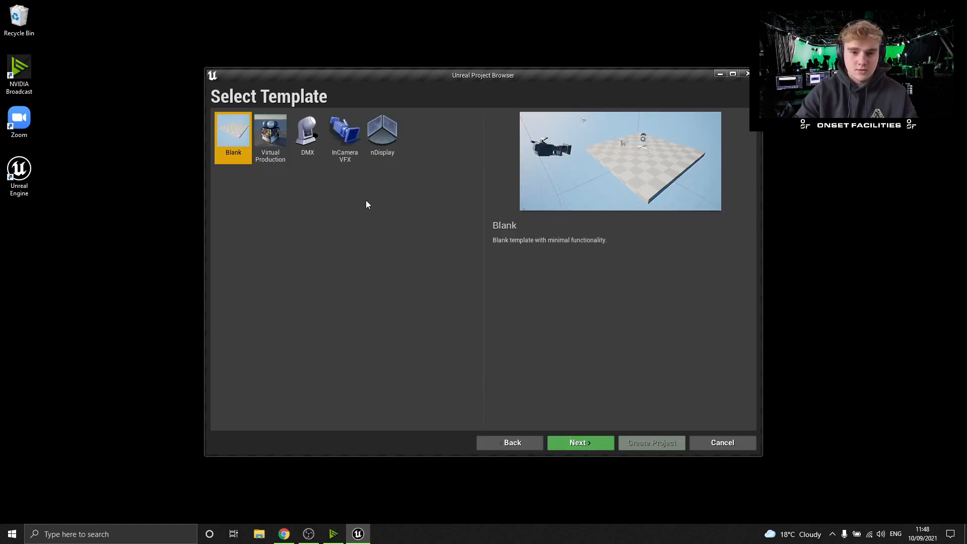
pyautogui.click(345, 134)
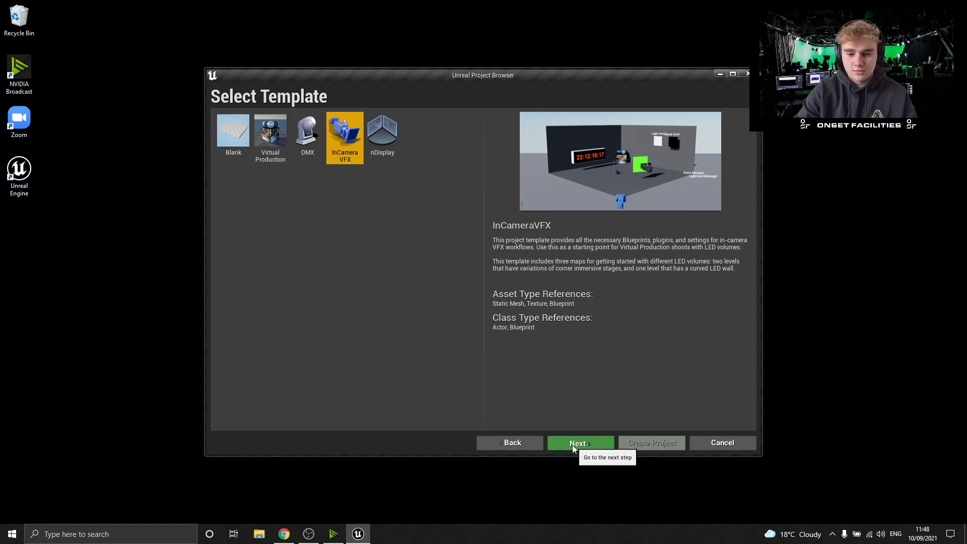
pyautogui.click(579, 443)
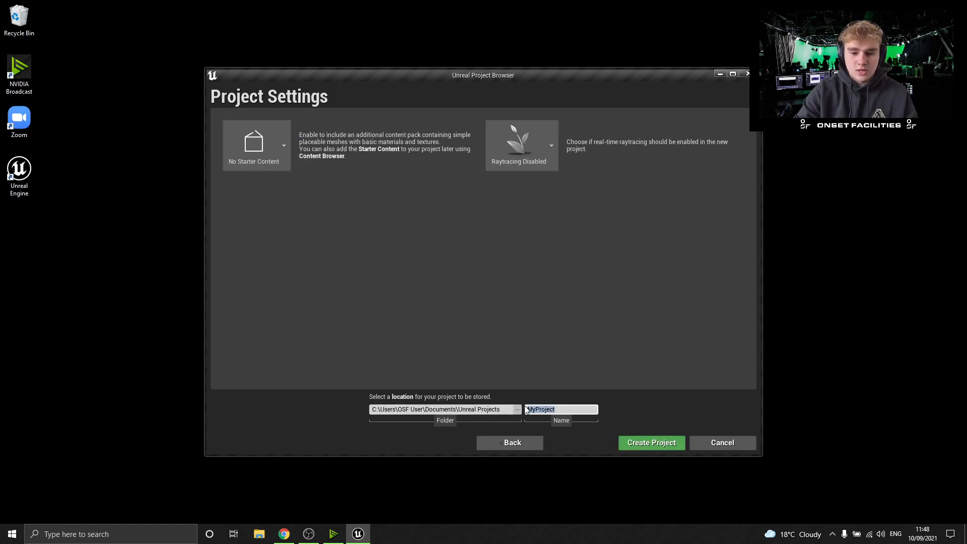
pyautogui.write('CameraVFX_')
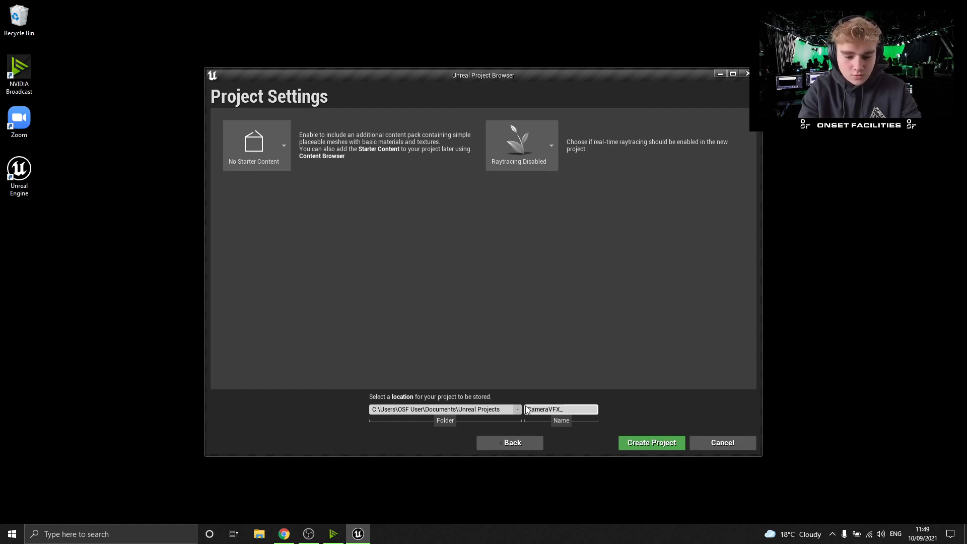
pyautogui.write('427')
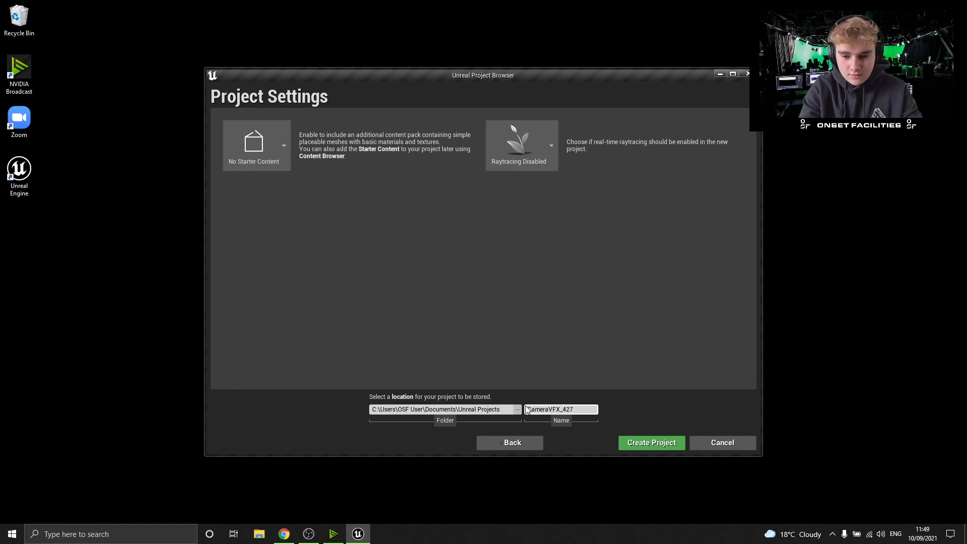
pyautogui.click(651, 442)
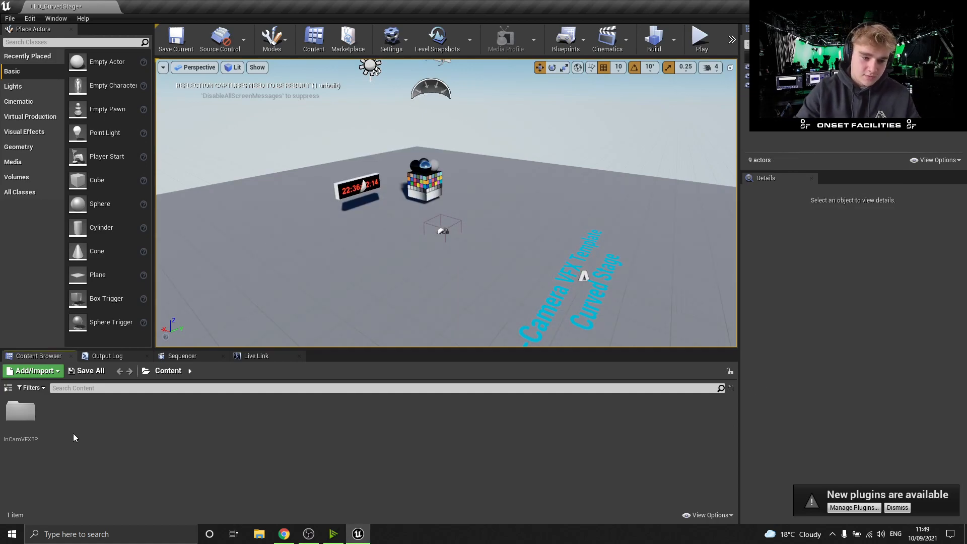
# Create a blank nDisplay Config using Create New Config and name it TestConfig.
pyautogui.click(33, 371)
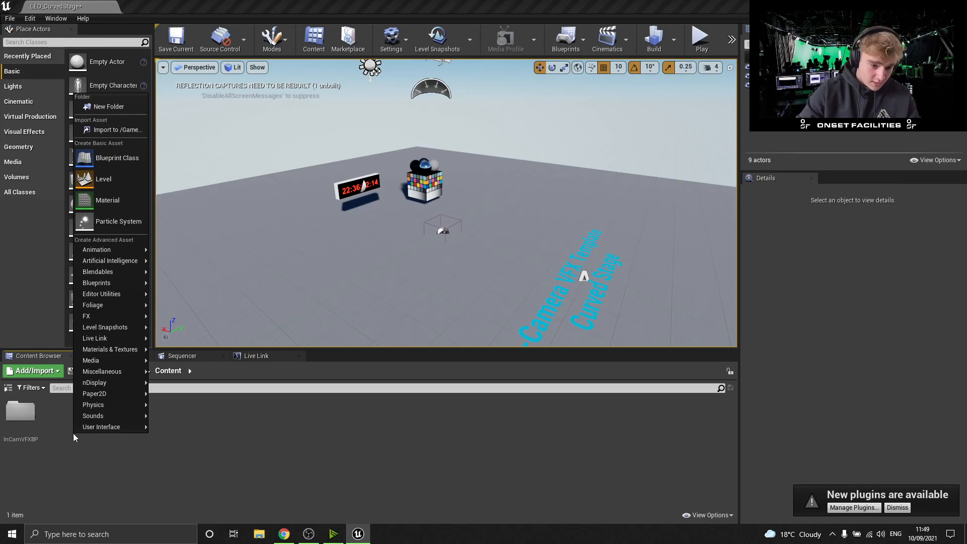
pyautogui.moveTo(94, 382)
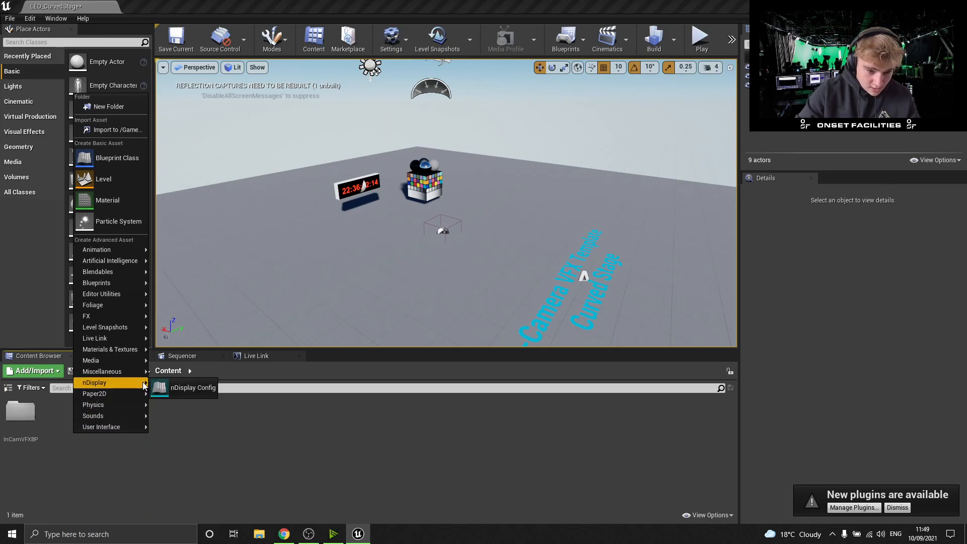
pyautogui.click(193, 387)
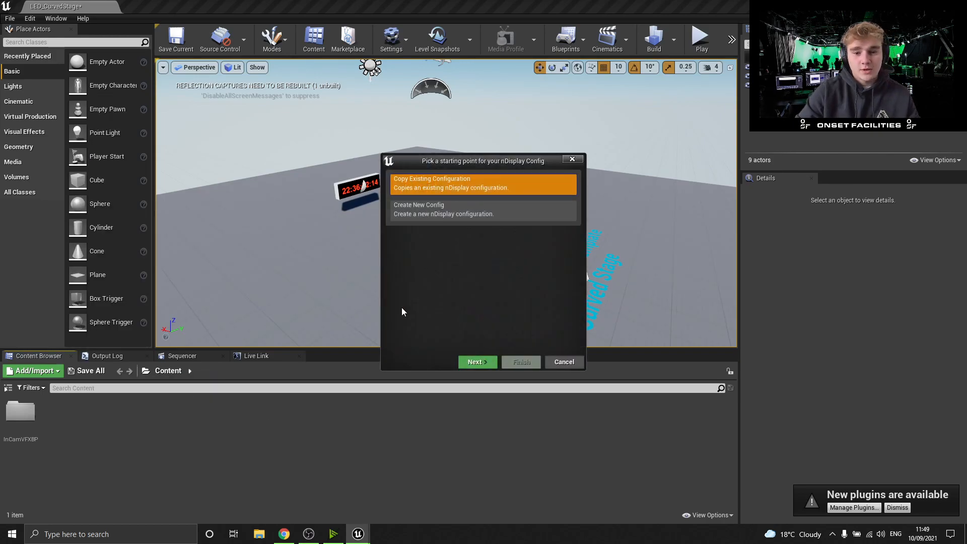
pyautogui.click(483, 209)
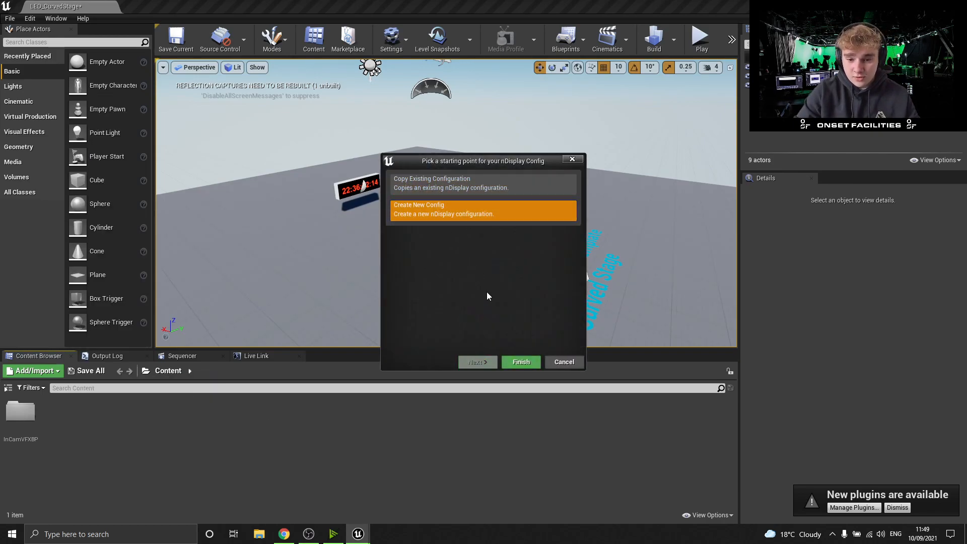
pyautogui.click(520, 362)
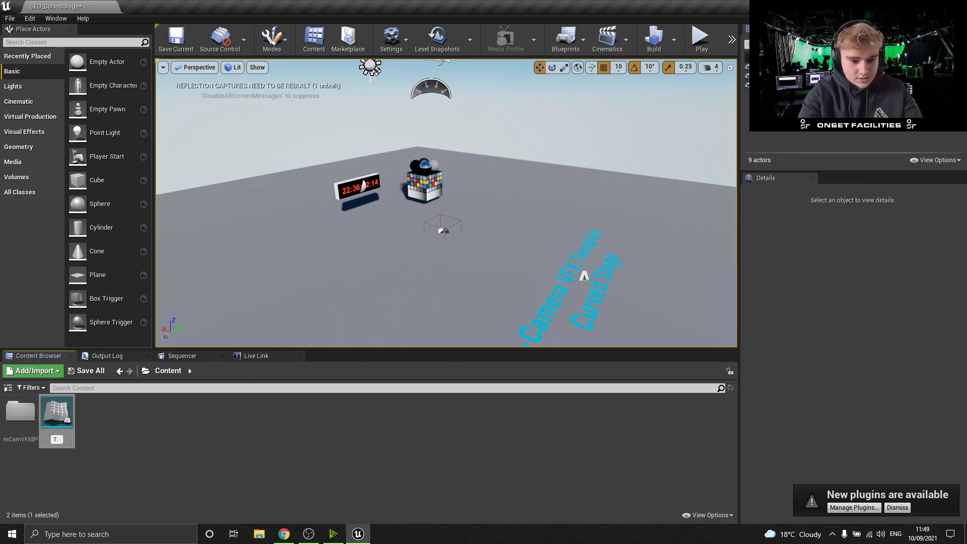
pyautogui.write('estConfig')
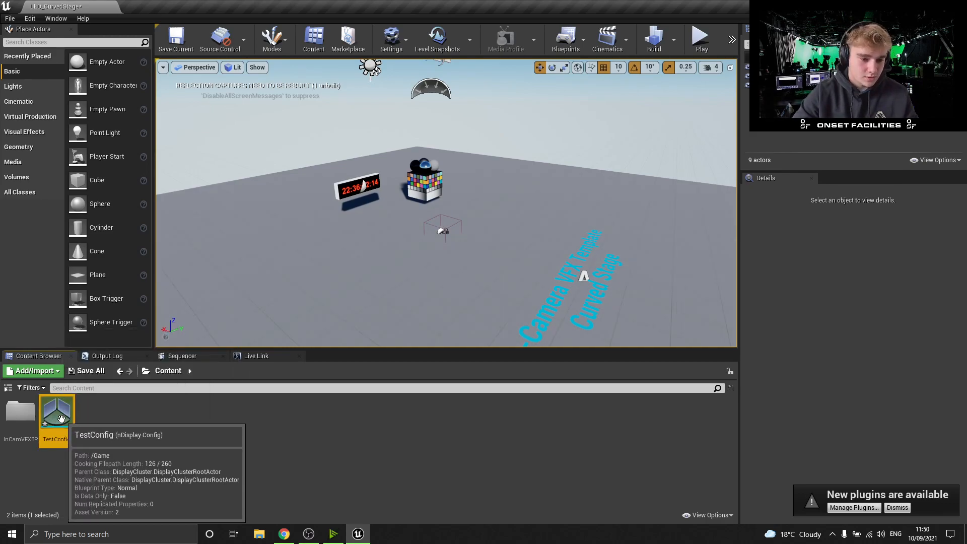
# Open TestConfig in the nDisplay editor and select its default nDisplayScreen component.
pyautogui.doubleClick(56, 412)
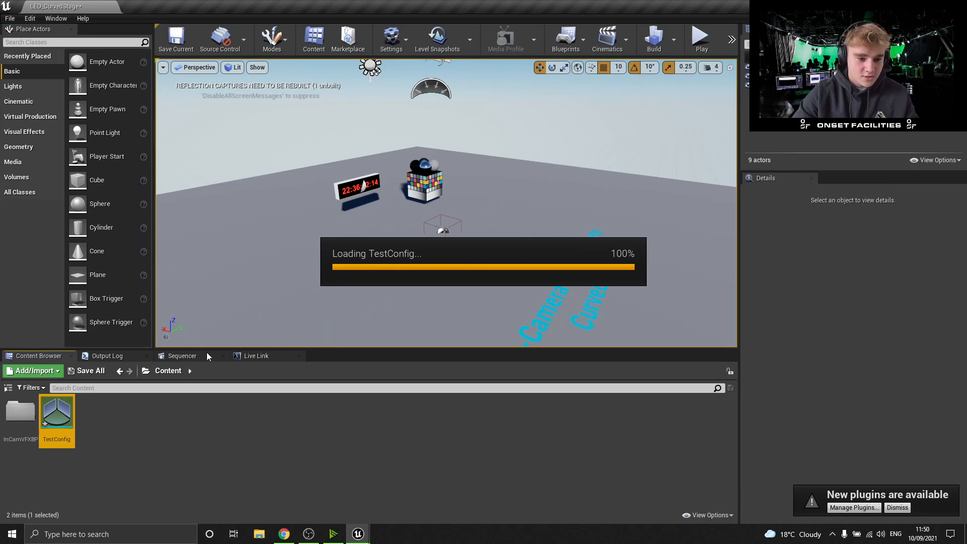
pyautogui.doubleClick(56, 415)
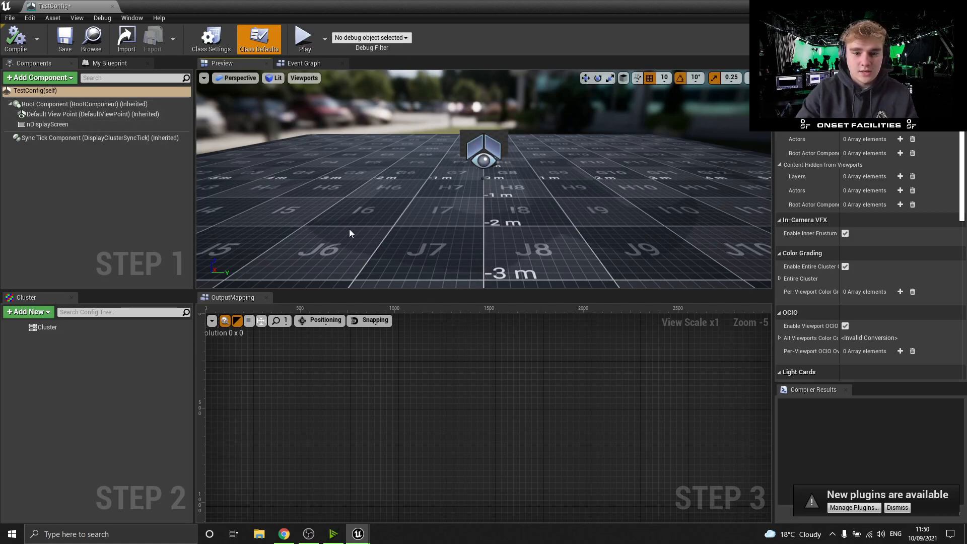
pyautogui.moveTo(422, 200)
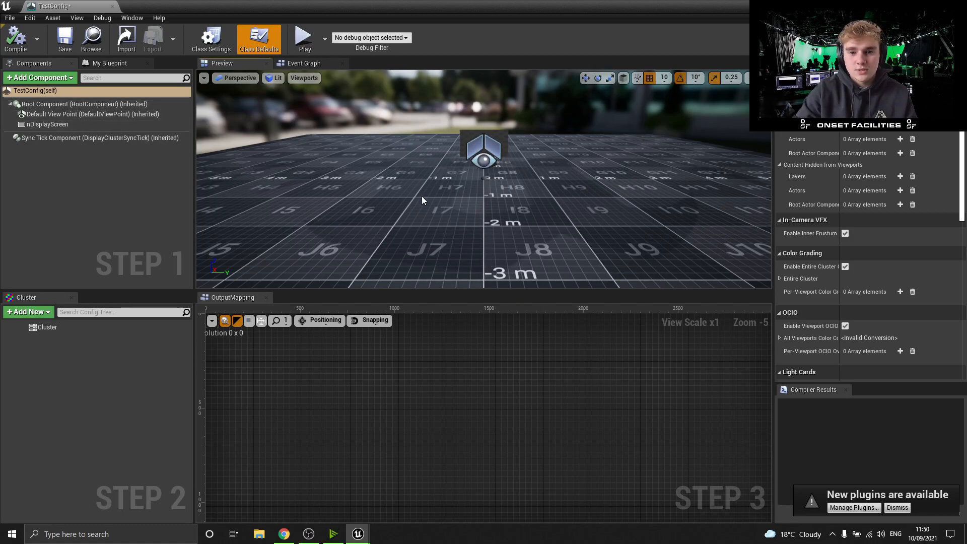
pyautogui.moveTo(261, 426)
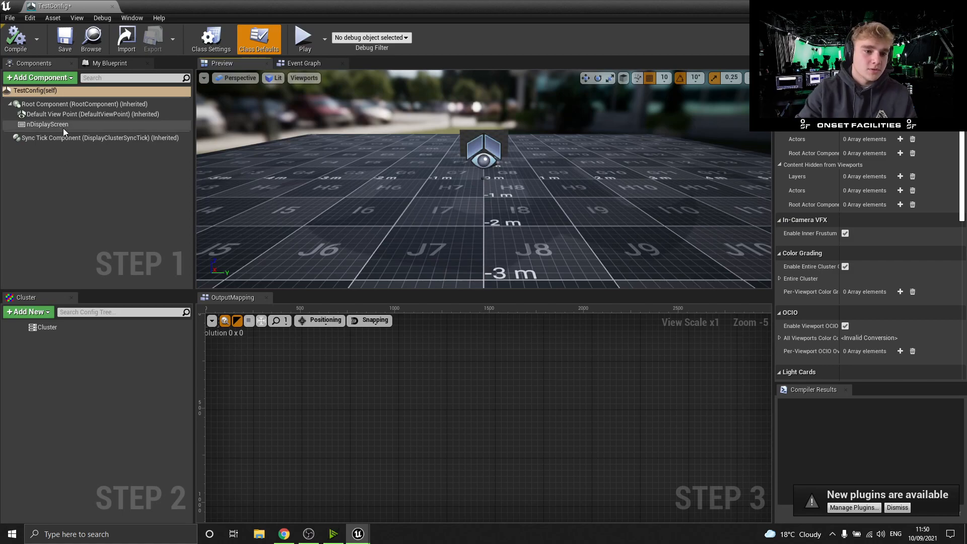
pyautogui.click(46, 124)
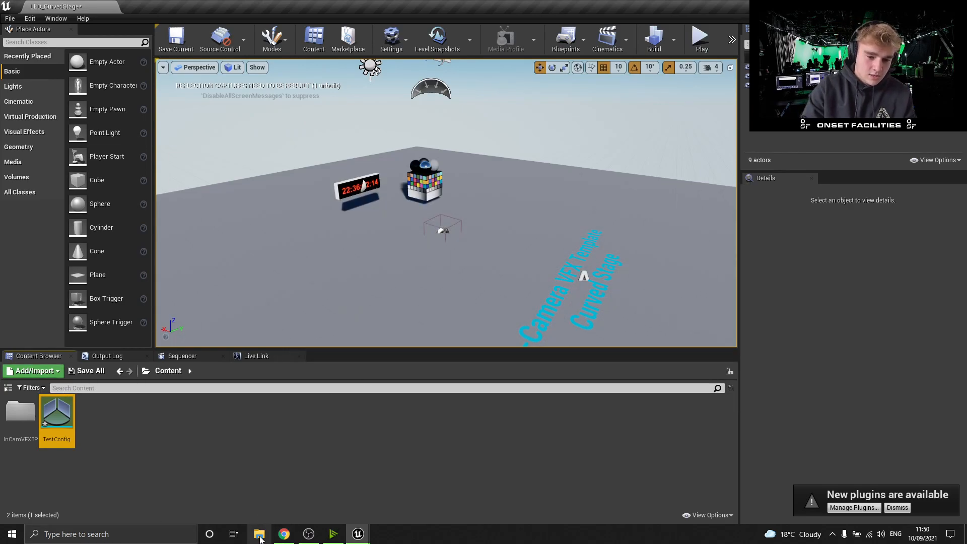
# Import the ExampleCurvedWallMesh from File Explorer, review its Build Settings, and open the mesh asset.
pyautogui.click(259, 534)
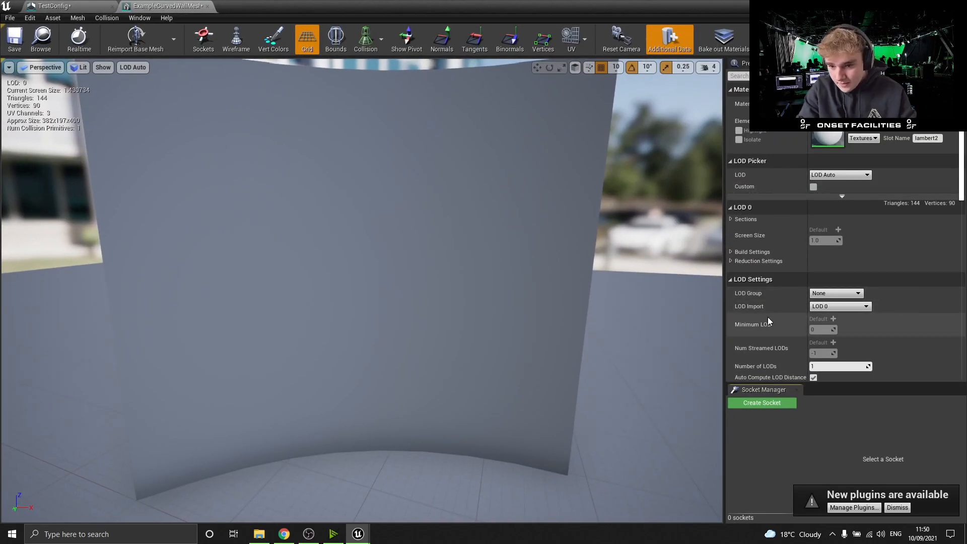
pyautogui.scroll(-3)
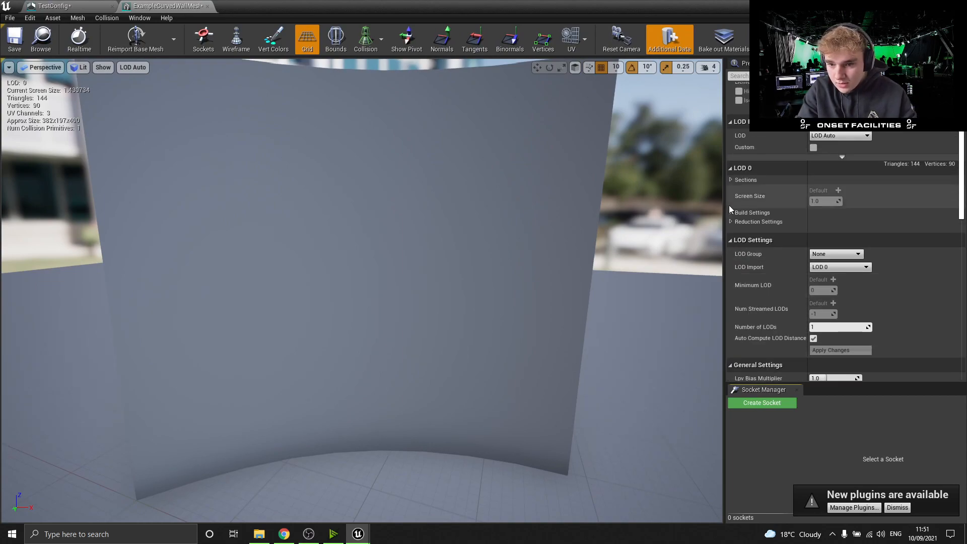
pyautogui.click(752, 212)
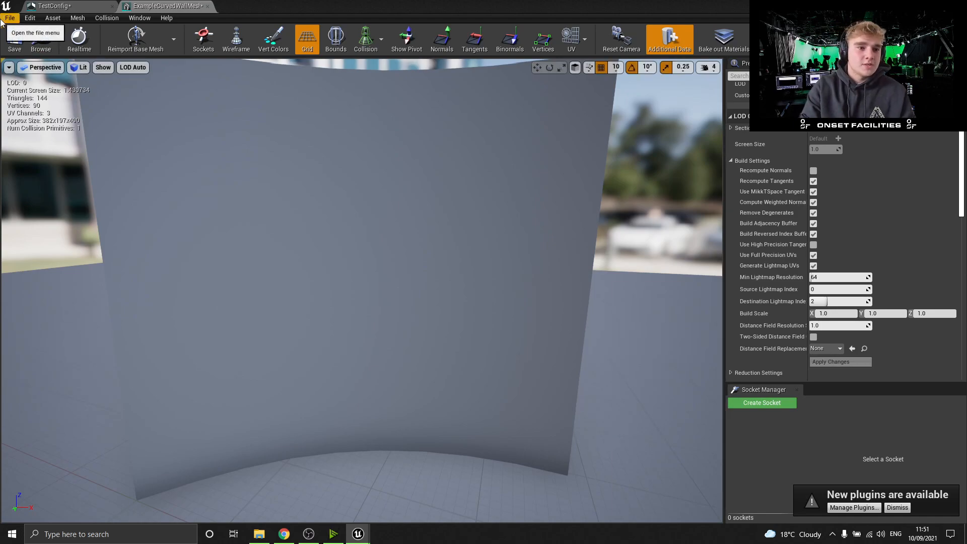
pyautogui.click(68, 6)
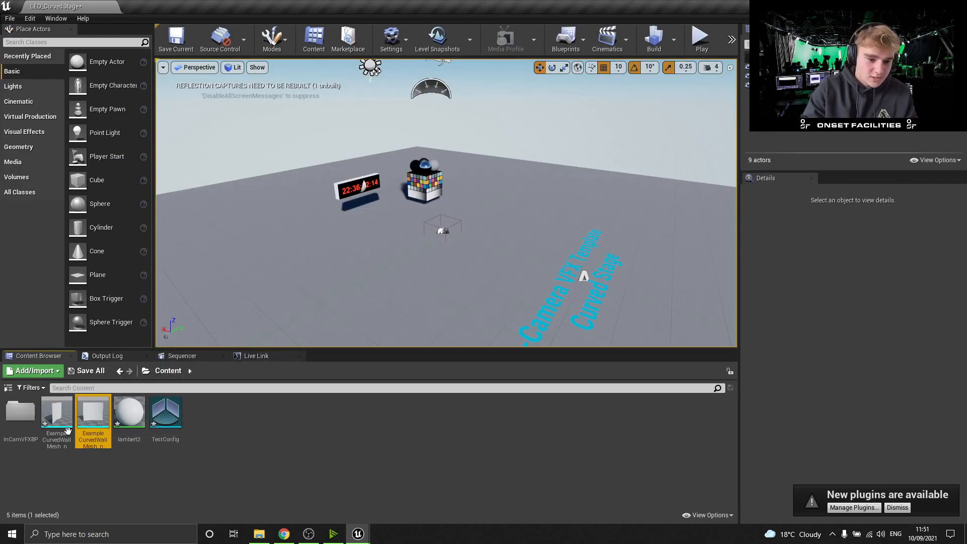
pyautogui.doubleClick(92, 411)
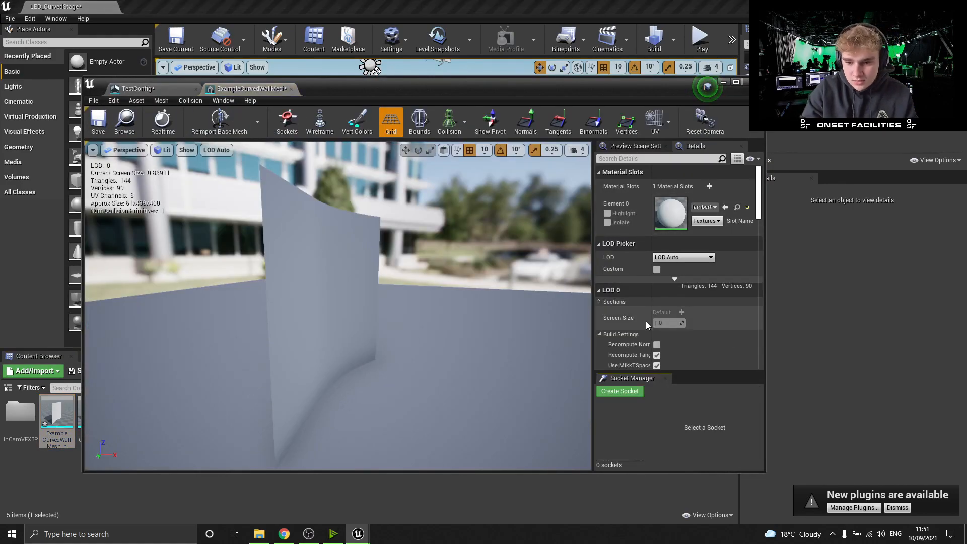
pyautogui.scroll(-3)
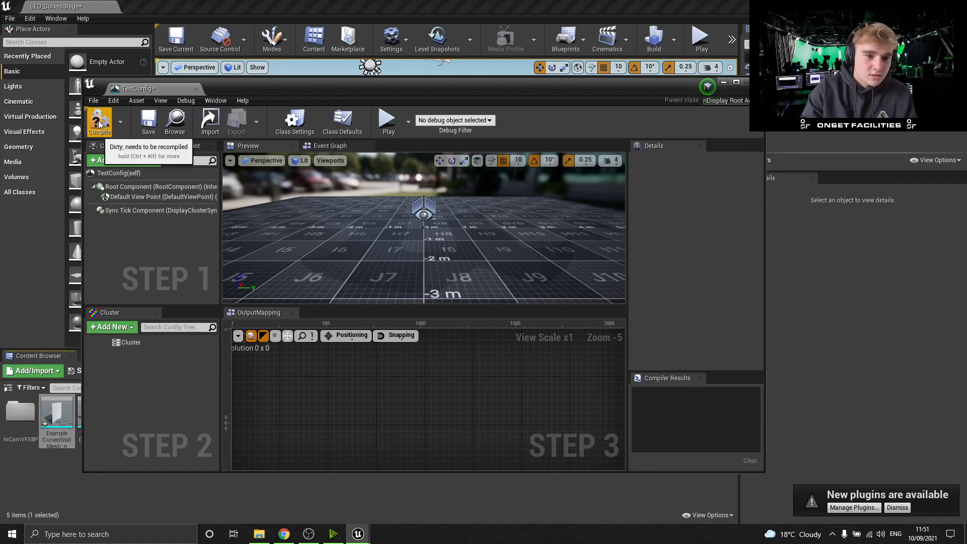
# Compile TestConfig, name the wall component WallLeft, and add a WallRight copy.
pyautogui.click(99, 122)
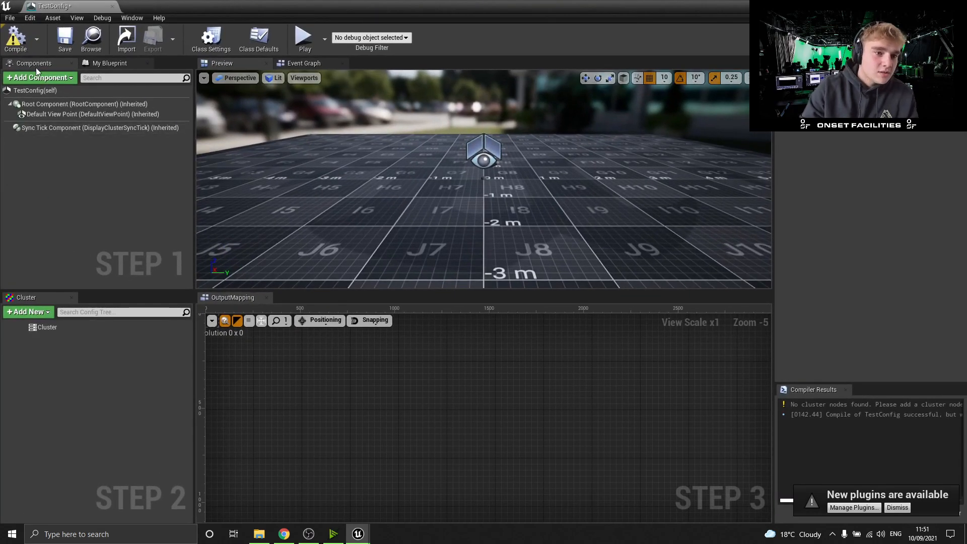
pyautogui.click(39, 78)
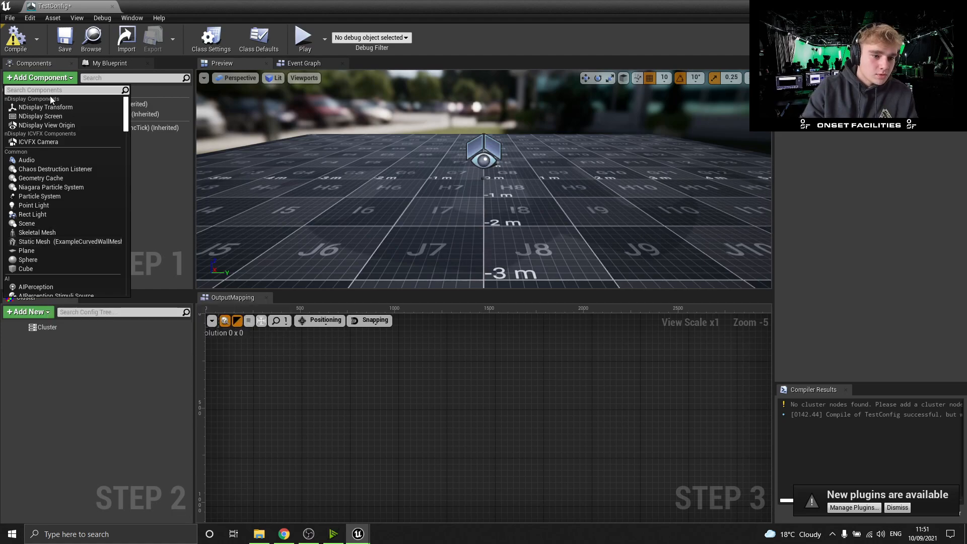
pyautogui.click(89, 124)
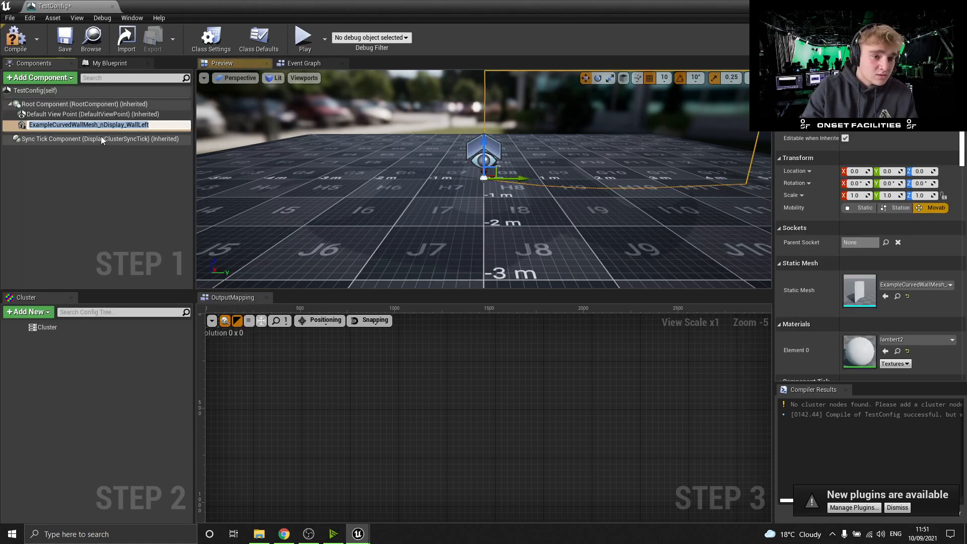
pyautogui.moveTo(92, 137)
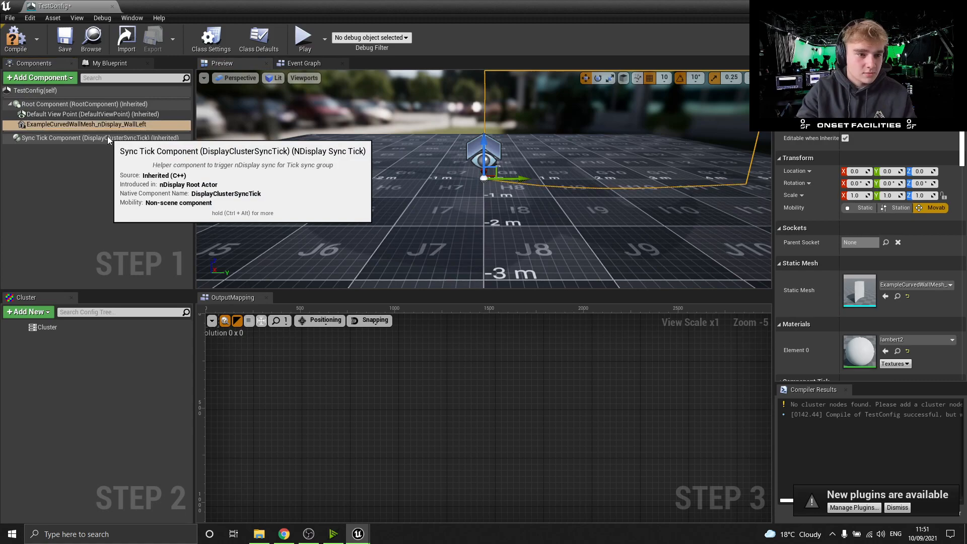
pyautogui.click(37, 77)
pyautogui.write('ExampleCurvedWallMesh_nDisplay_WallRight')
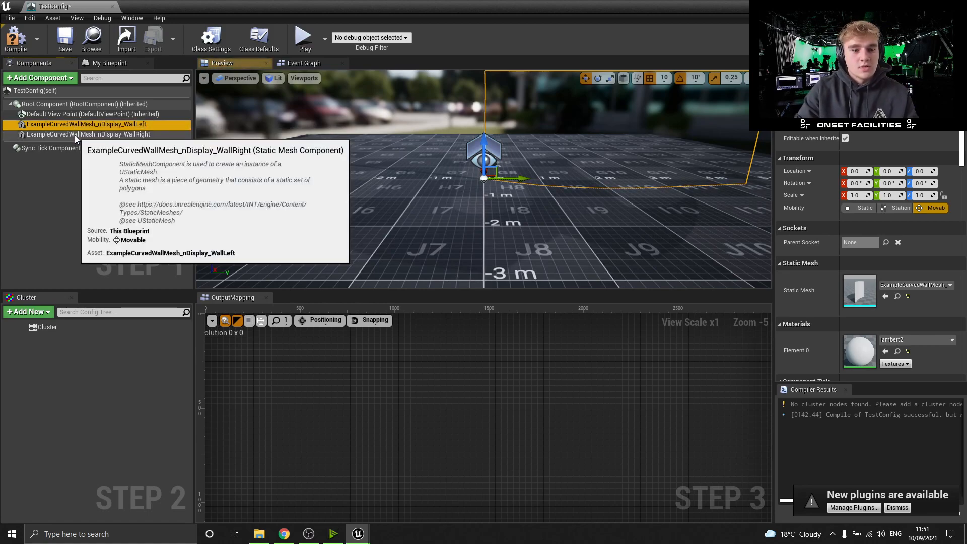
pyautogui.click(86, 134)
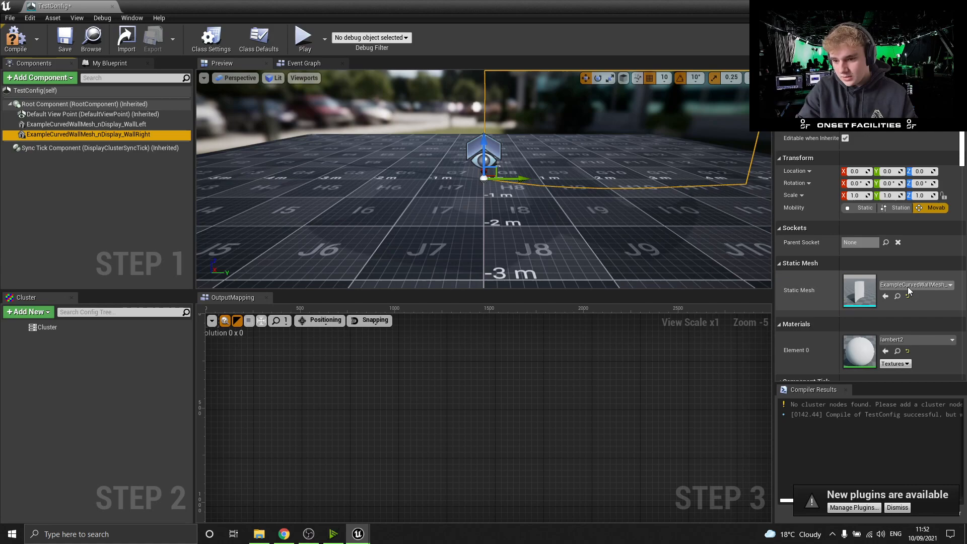
pyautogui.click(950, 285)
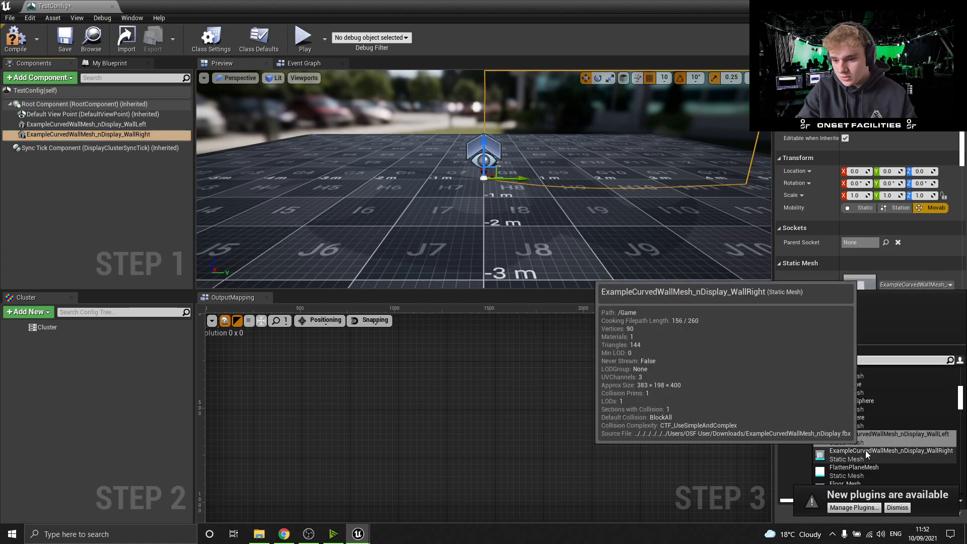
# Assign ExampleCurvedWallMesh_nDisplay_WallRight as the right wall component's static mesh.
pyautogui.click(889, 450)
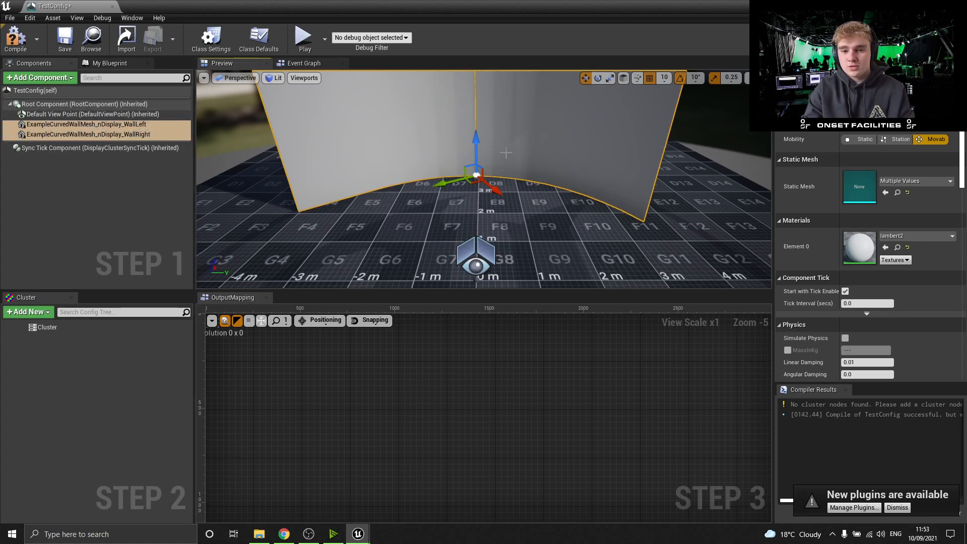
pyautogui.moveTo(381, 210)
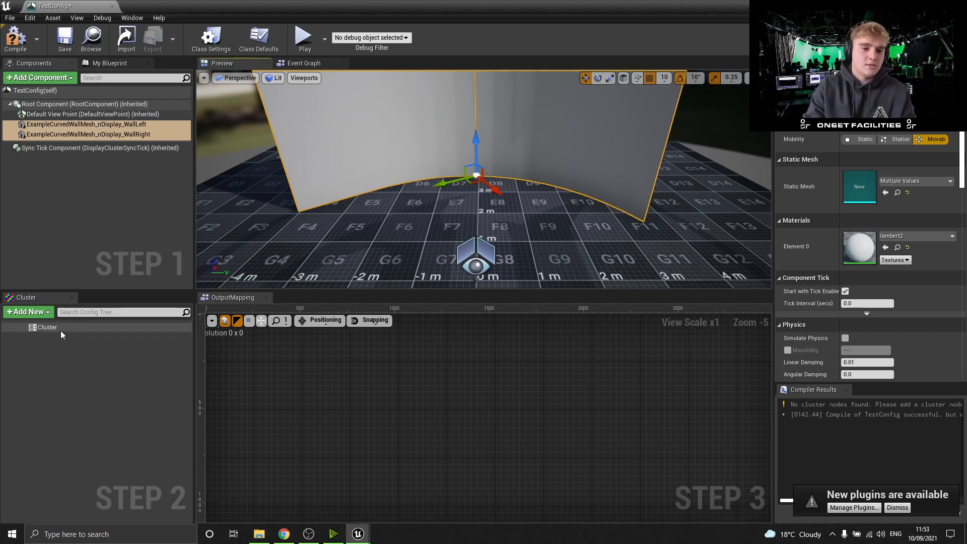
# Add a fullscreen cluster node with host IP 127.0.0.1 to the TestConfig cluster.
pyautogui.rightClick(46, 327)
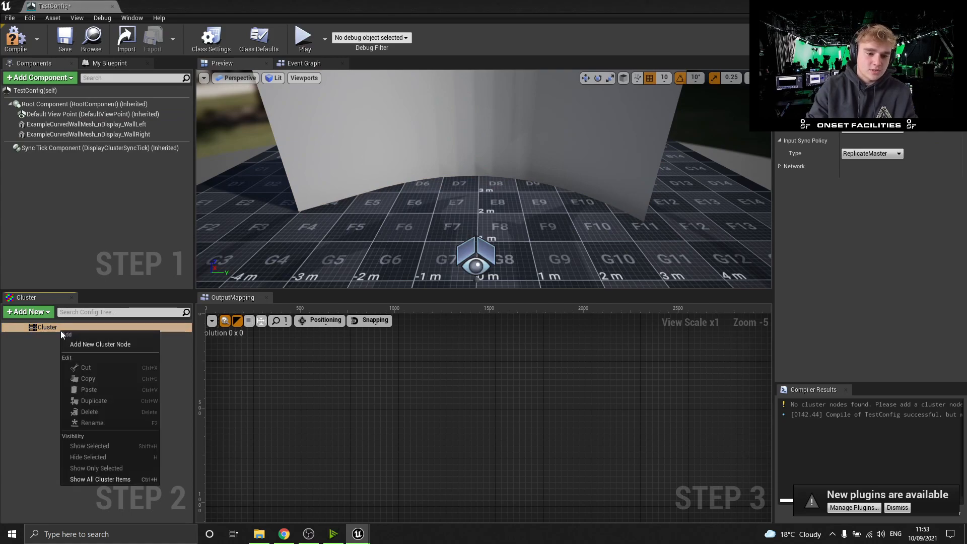
pyautogui.click(100, 344)
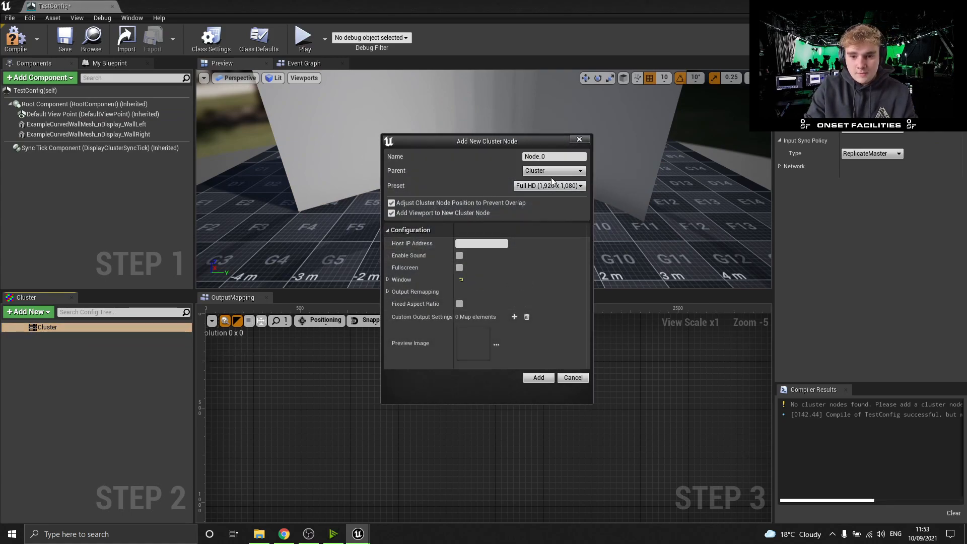
pyautogui.click(553, 156)
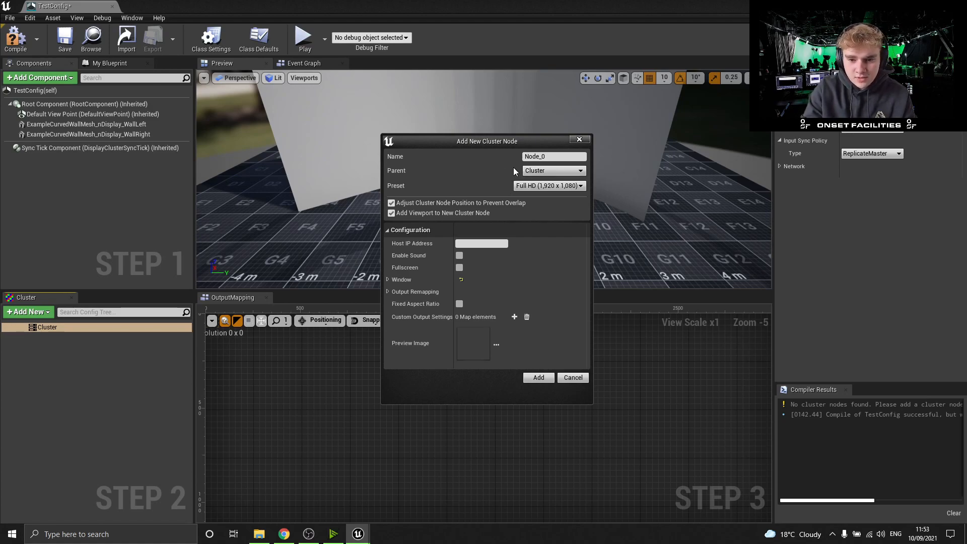
pyautogui.click(481, 243)
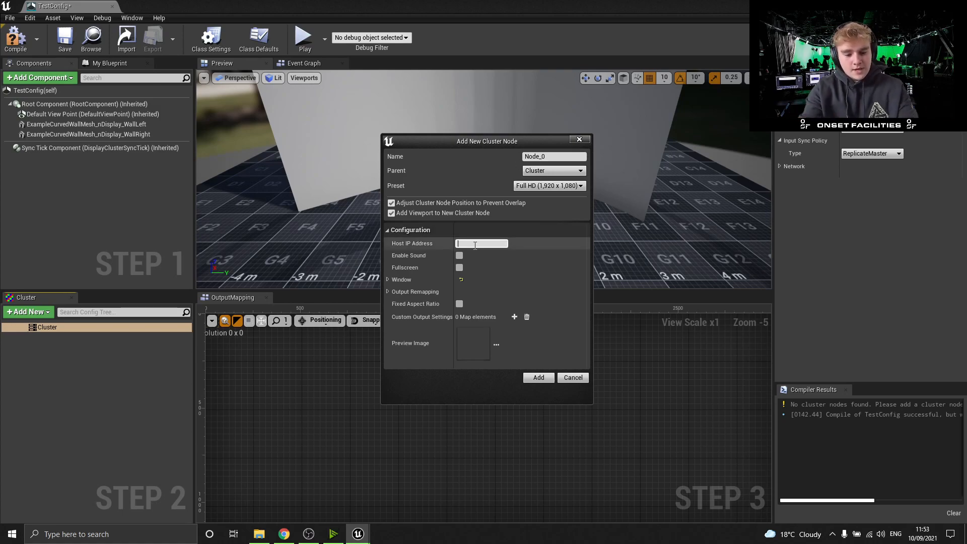
pyautogui.write('127')
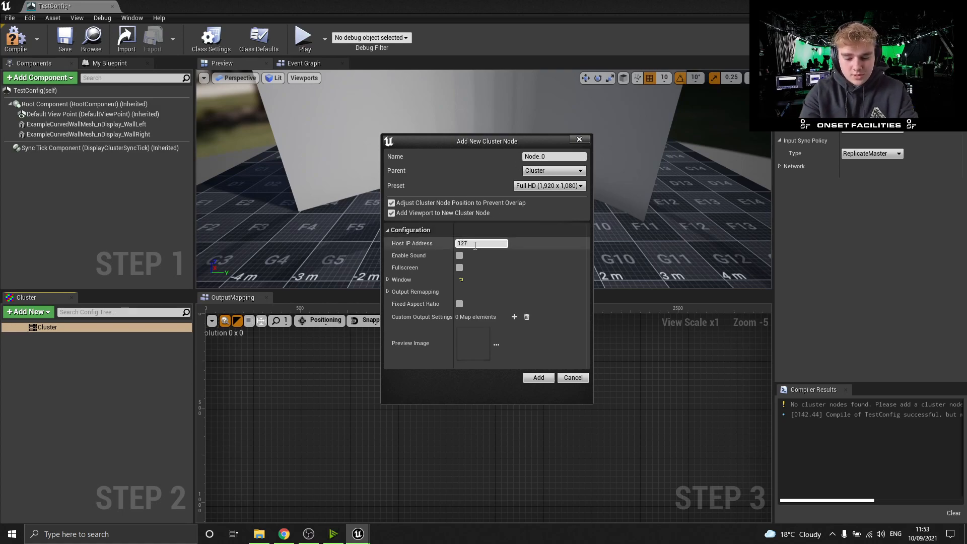
pyautogui.write('.0.0.1')
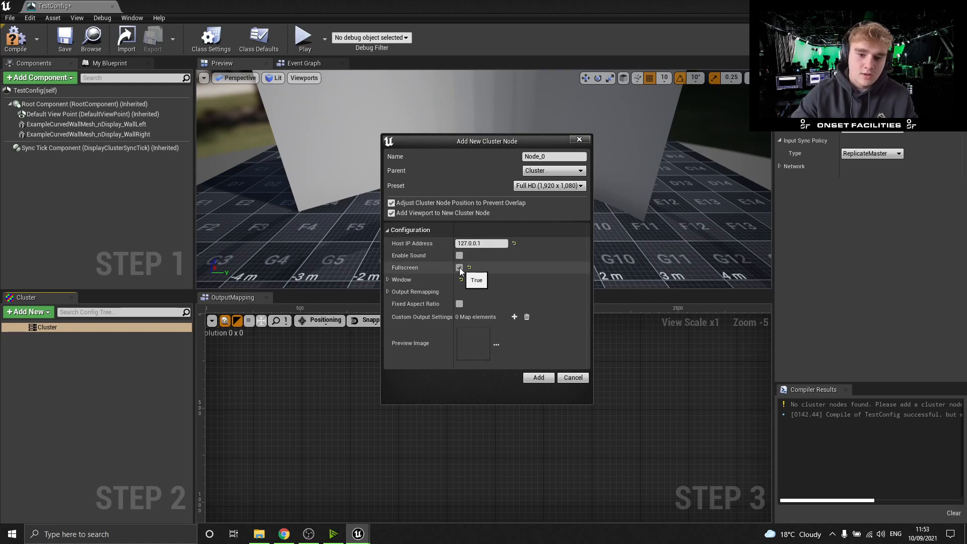
pyautogui.click(459, 267)
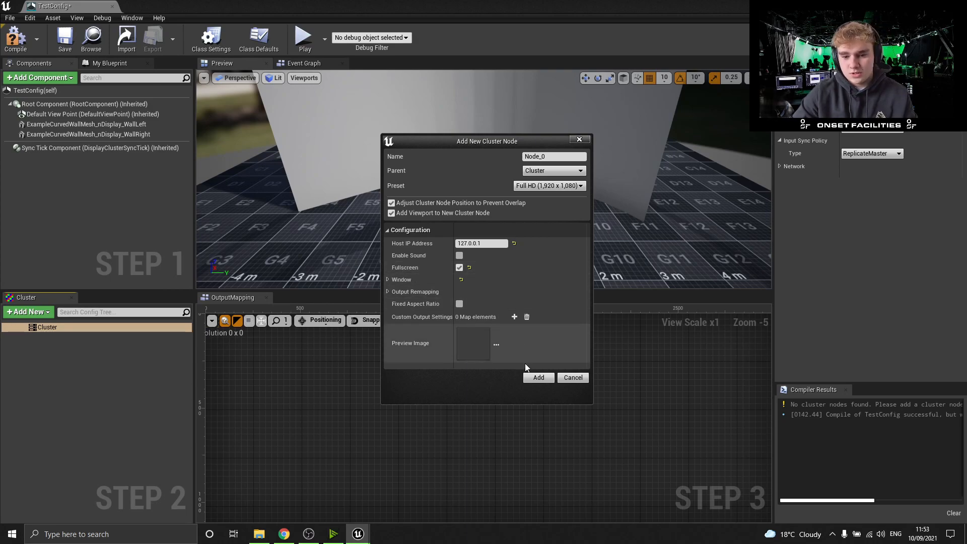
pyautogui.click(538, 377)
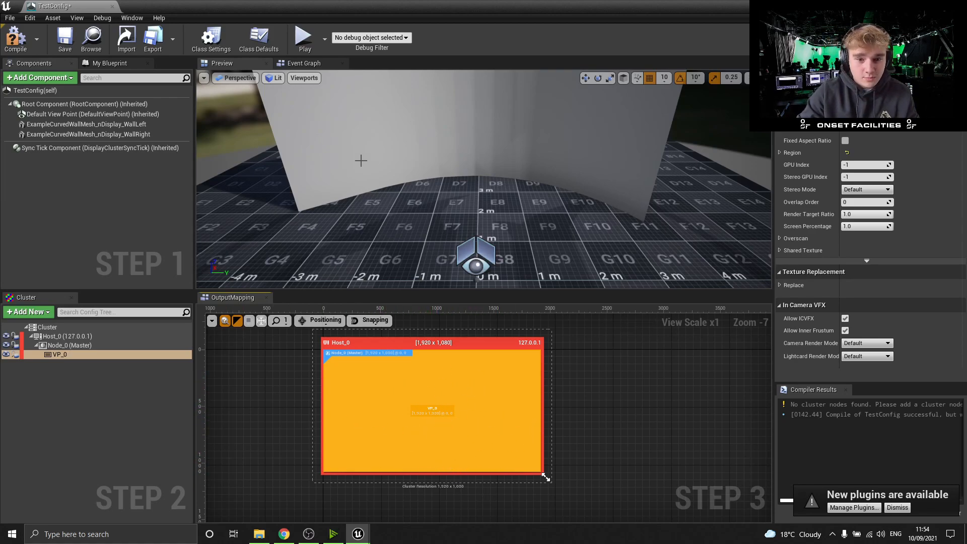
# Select viewport VP_0 and set its Region width to 960.
pyautogui.click(86, 124)
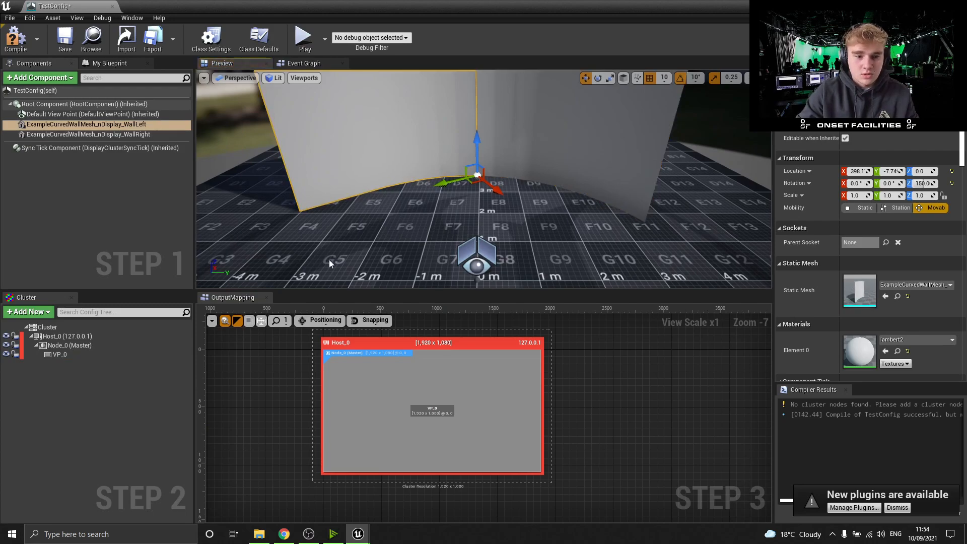
pyautogui.click(61, 354)
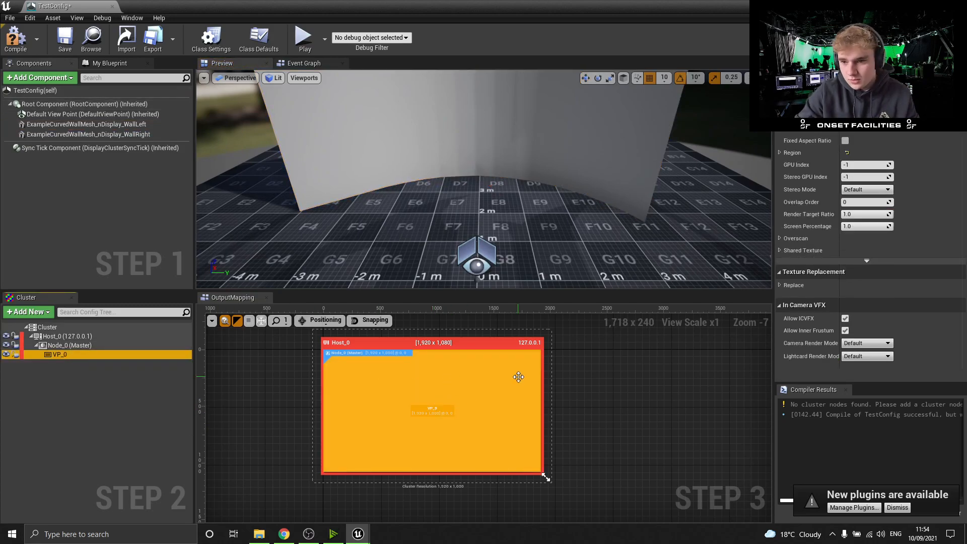
pyautogui.click(781, 152)
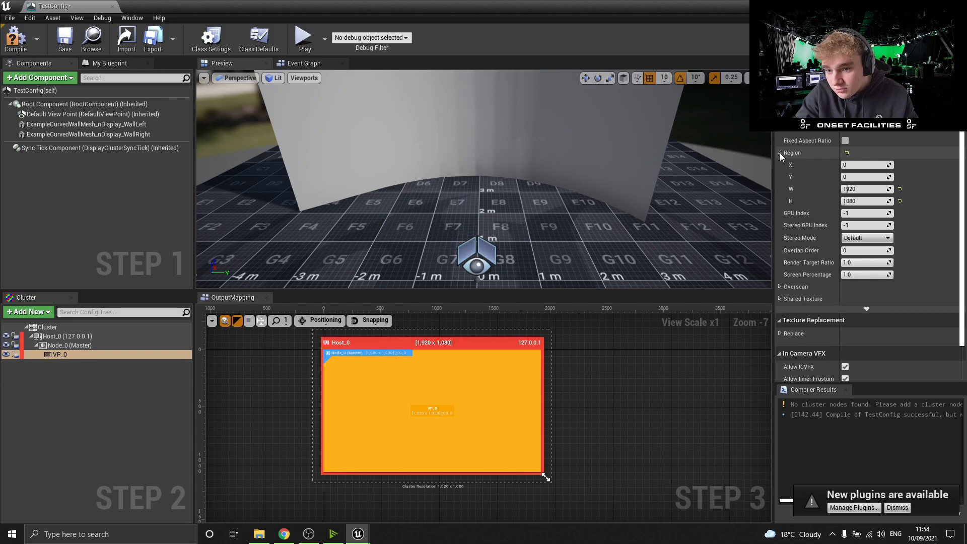
pyautogui.click(866, 189)
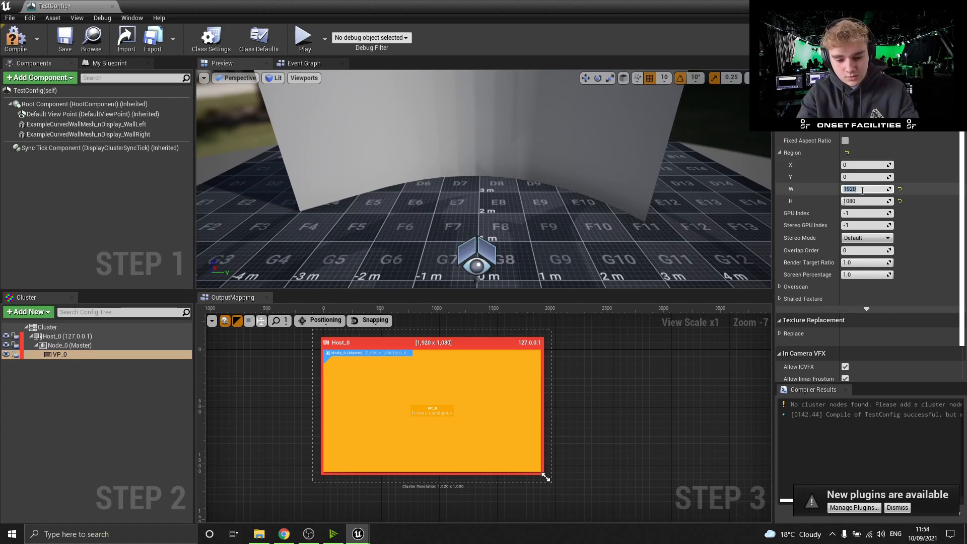
pyautogui.write('9')
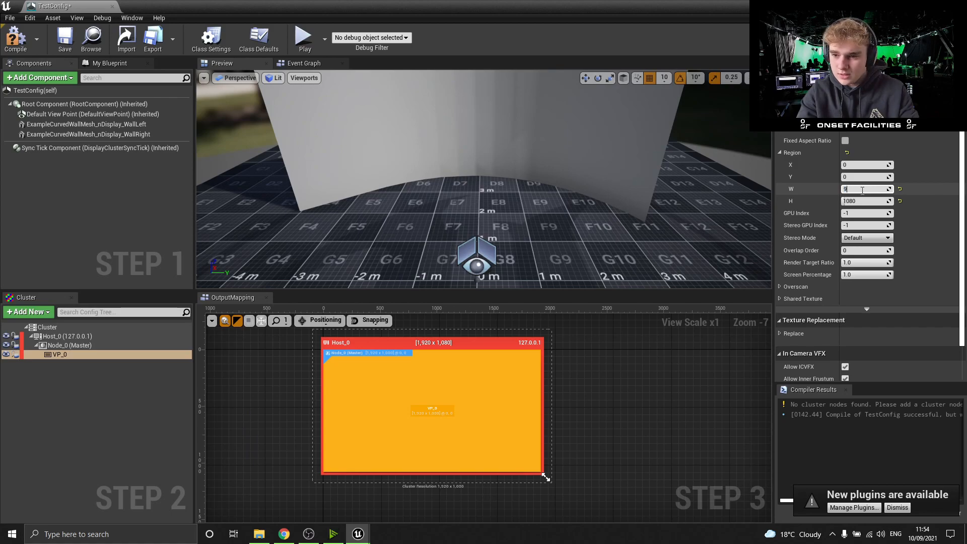
pyautogui.write('960')
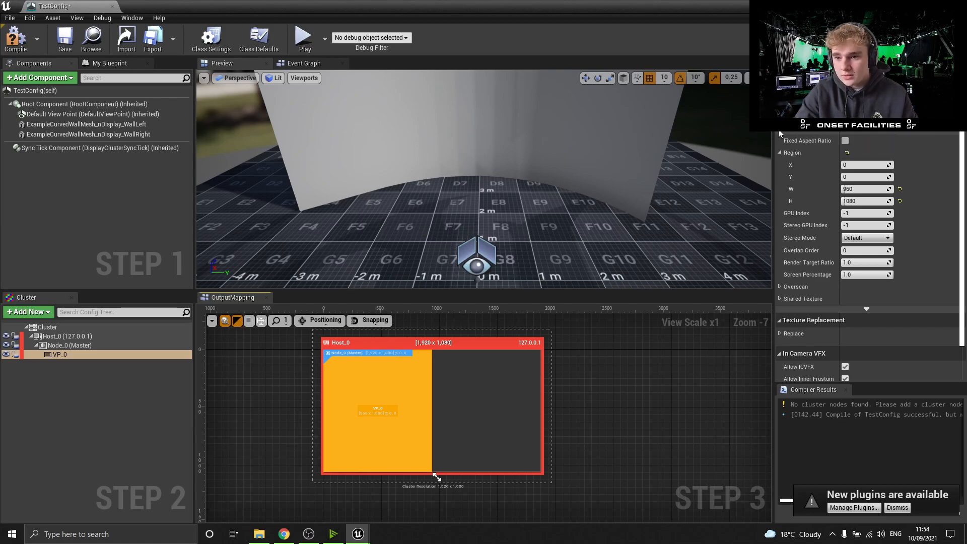
# Set VP_0's projection policy type to Mesh, targeting the left curved wall mesh.
pyautogui.click(870, 141)
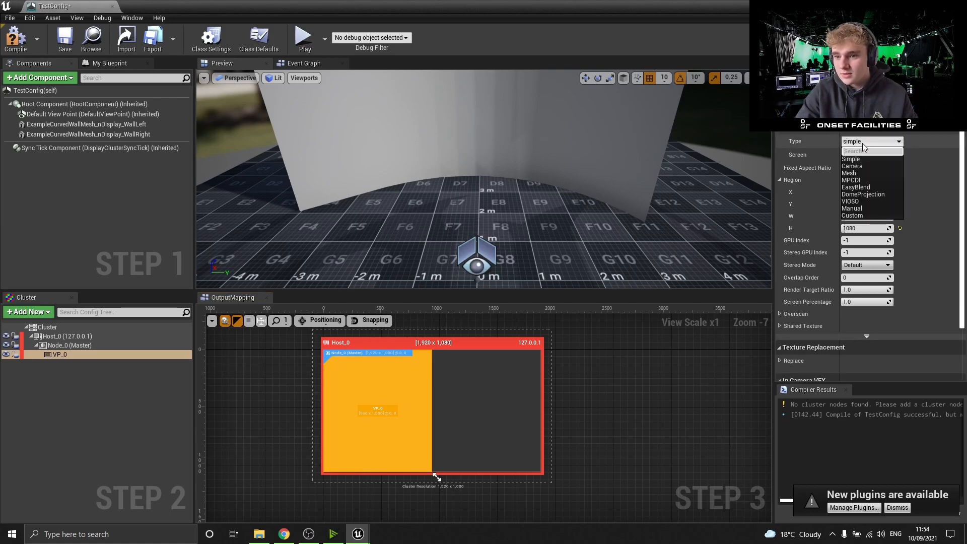
pyautogui.click(849, 173)
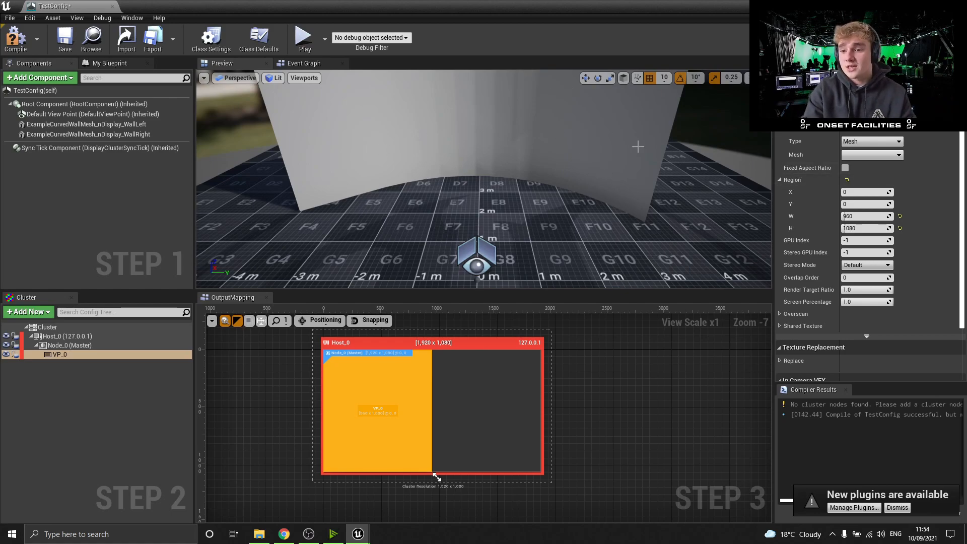
pyautogui.click(898, 155)
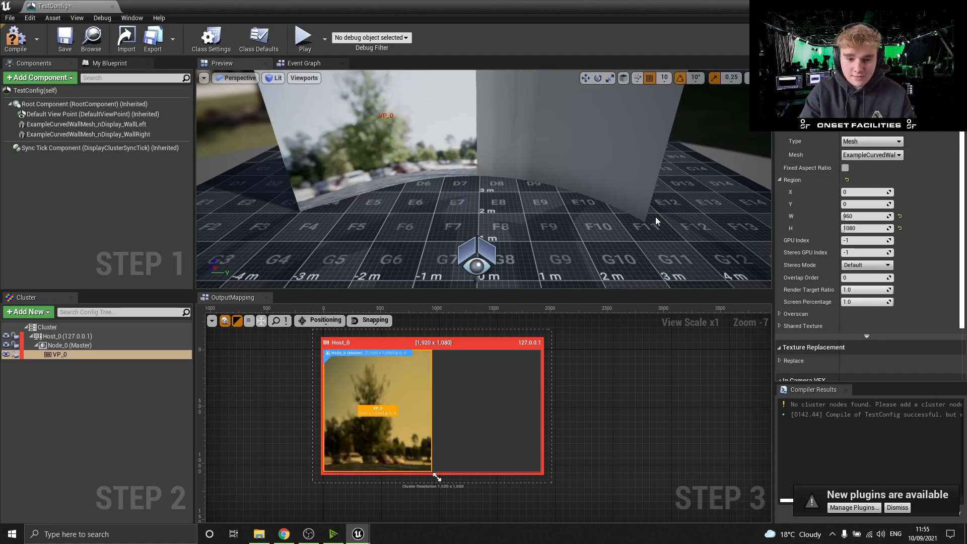
pyautogui.moveTo(265, 423)
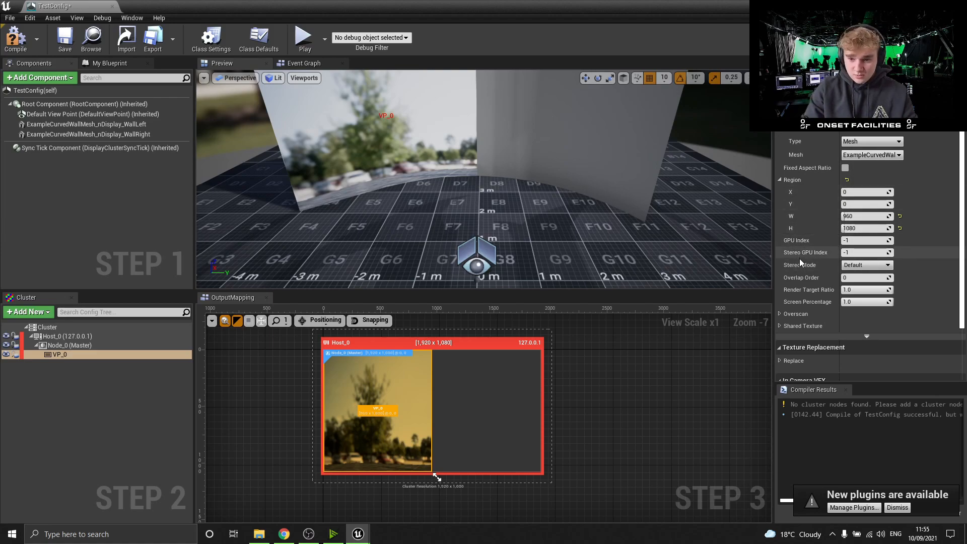
pyautogui.moveTo(625, 352)
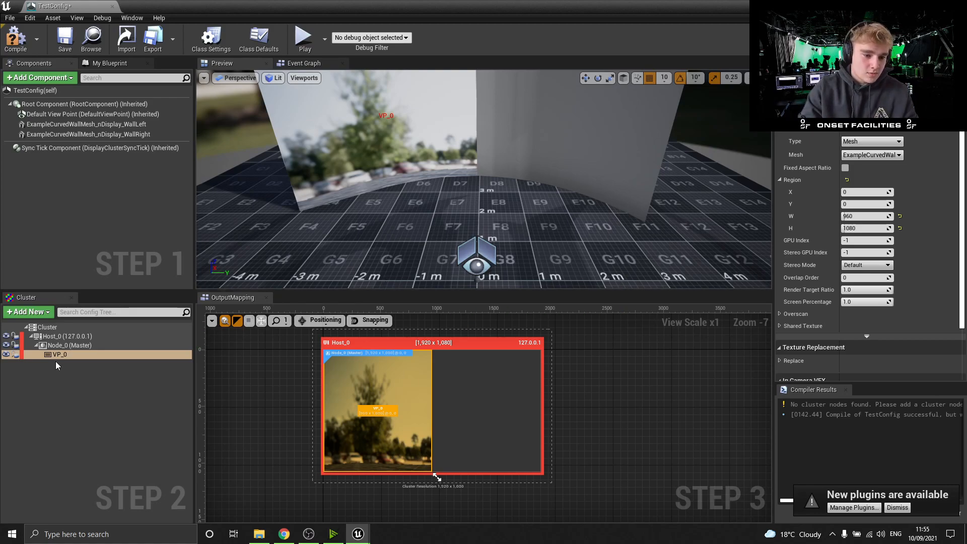
# Add viewport VP_1 to Node_0 with Mesh projection onto the curved wall, width 960, X 960.
pyautogui.rightClick(60, 354)
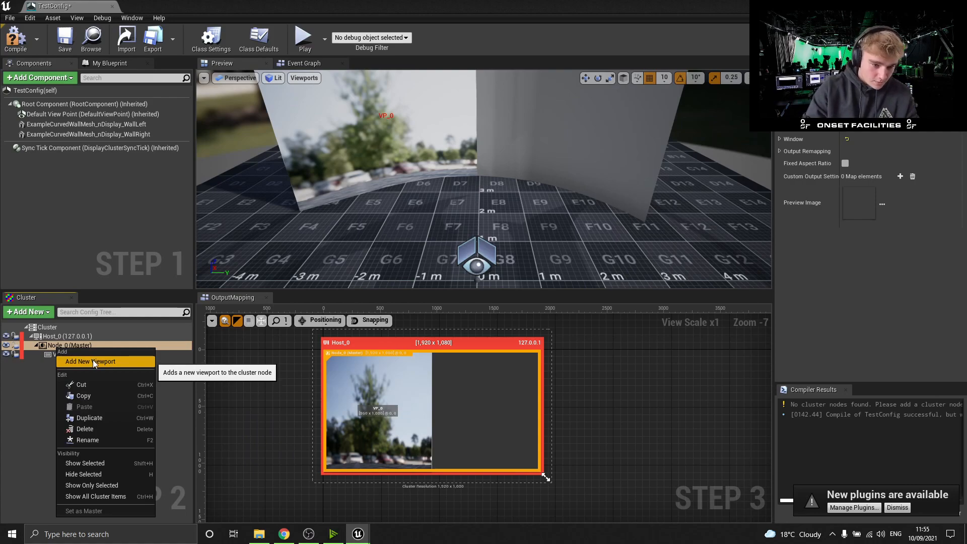
pyautogui.click(90, 362)
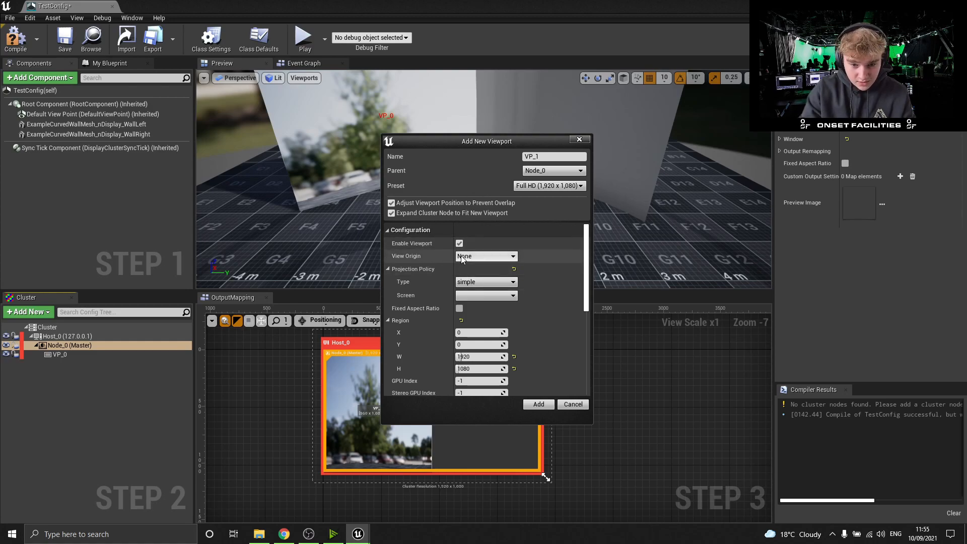
pyautogui.click(486, 256)
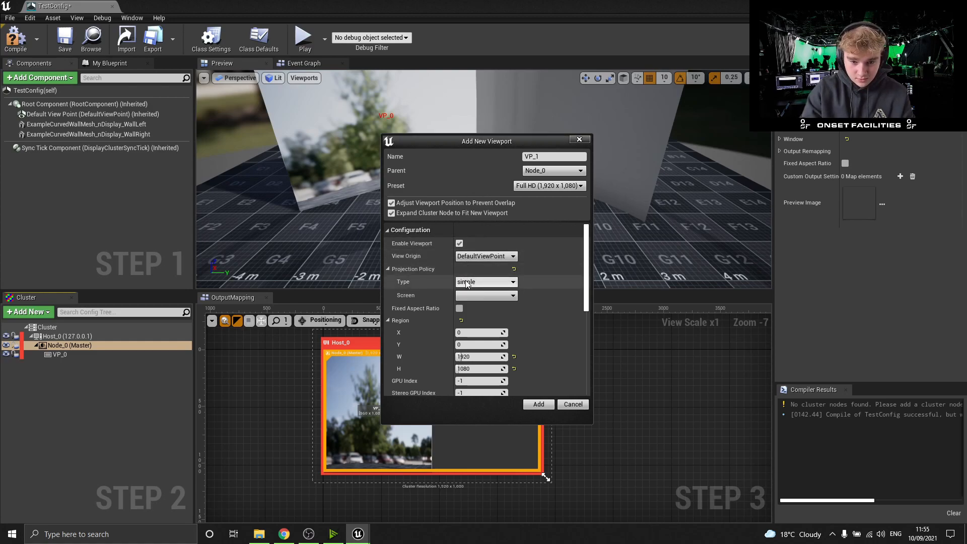
pyautogui.click(513, 281)
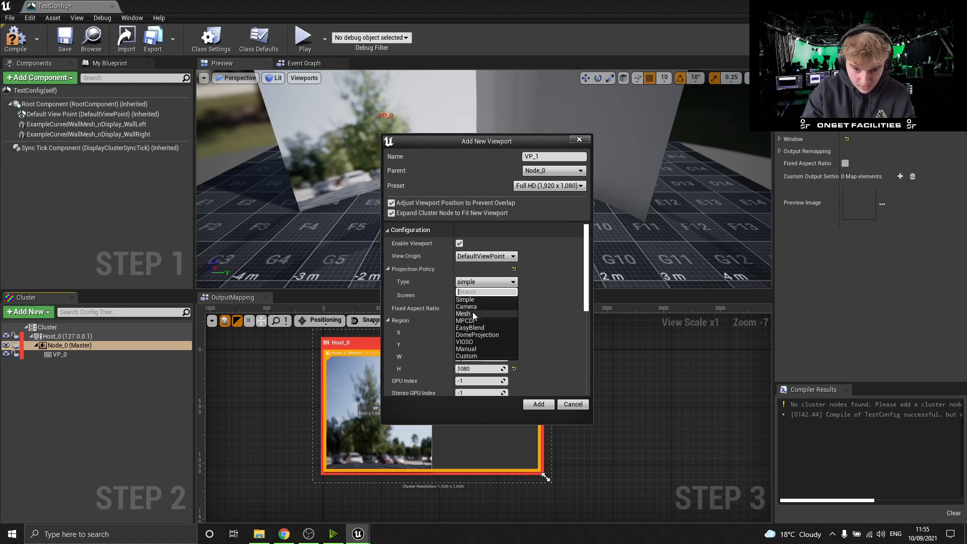
pyautogui.click(464, 314)
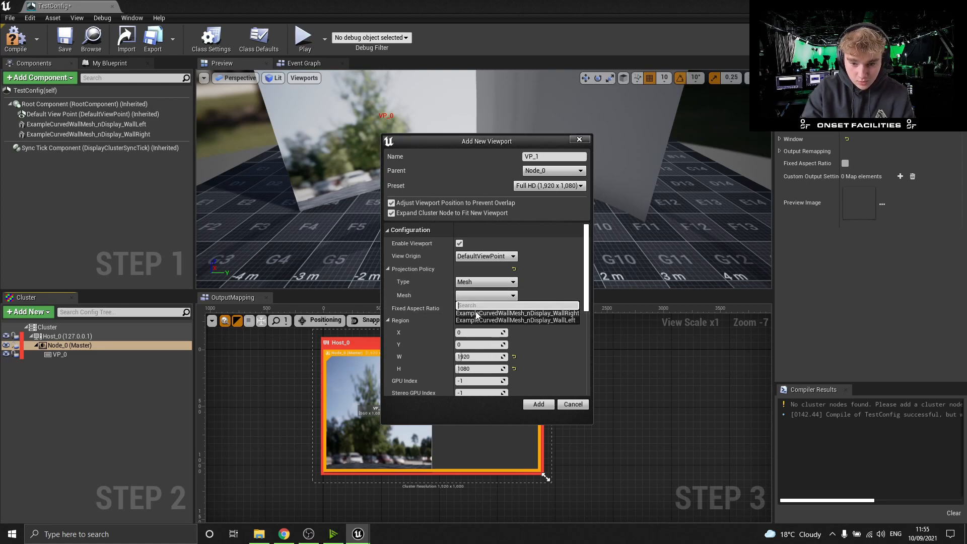
pyautogui.click(515, 313)
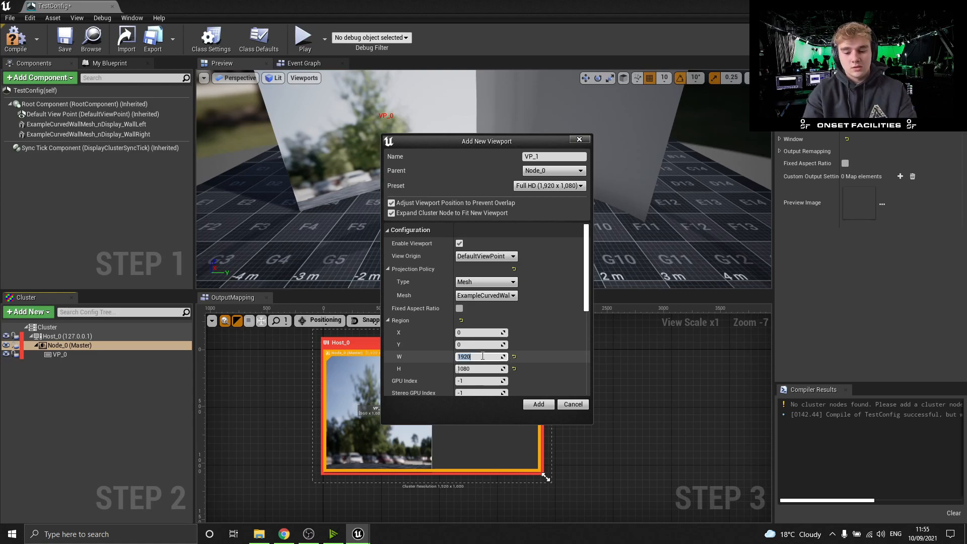
pyautogui.write('960')
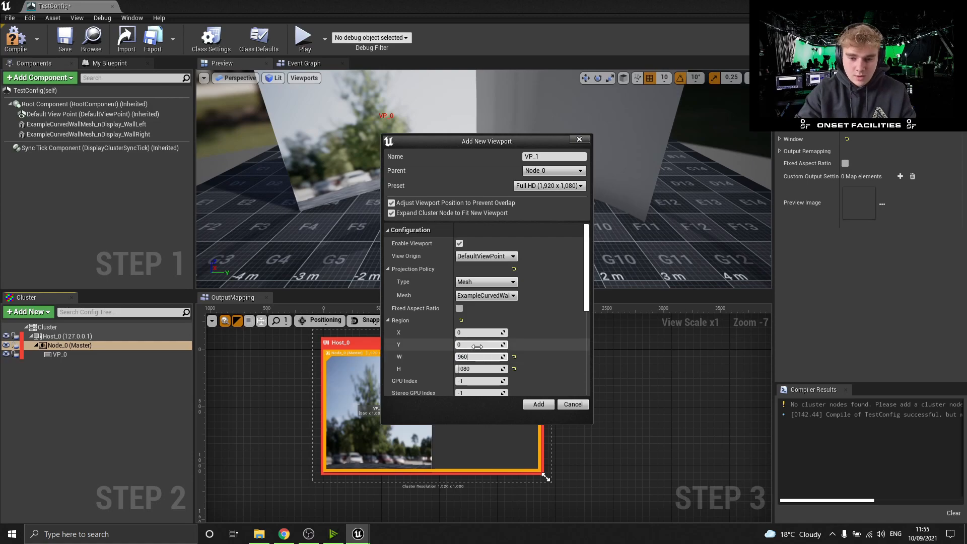
pyautogui.click(482, 332)
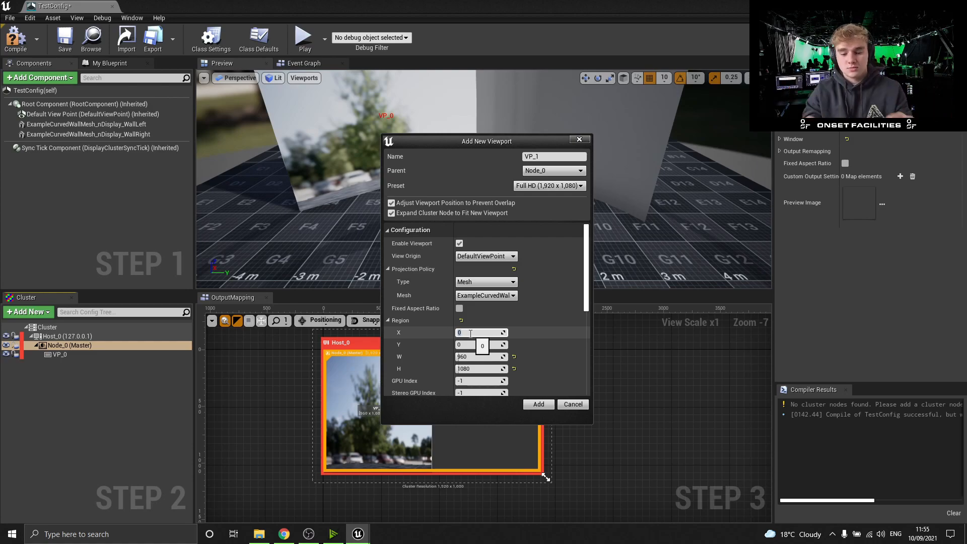
pyautogui.write('960')
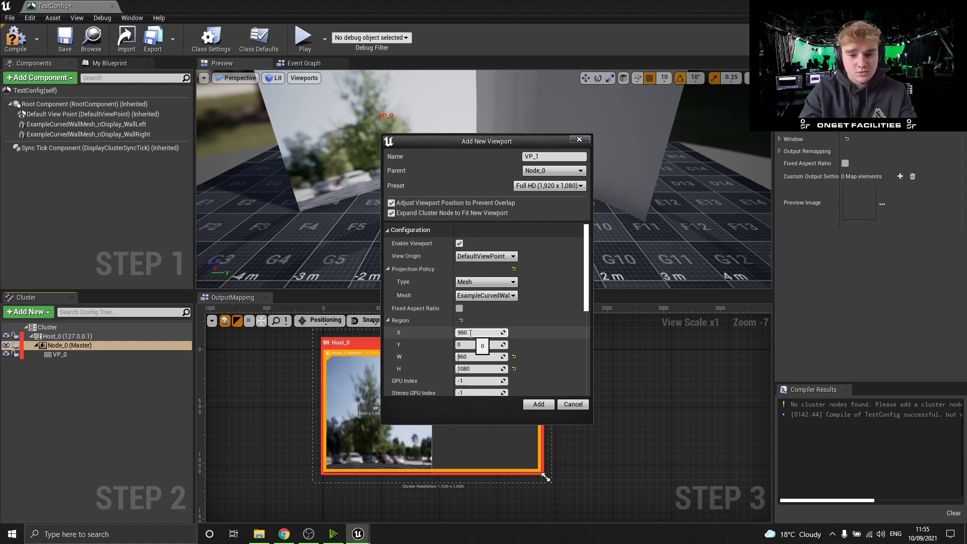
pyautogui.click(537, 404)
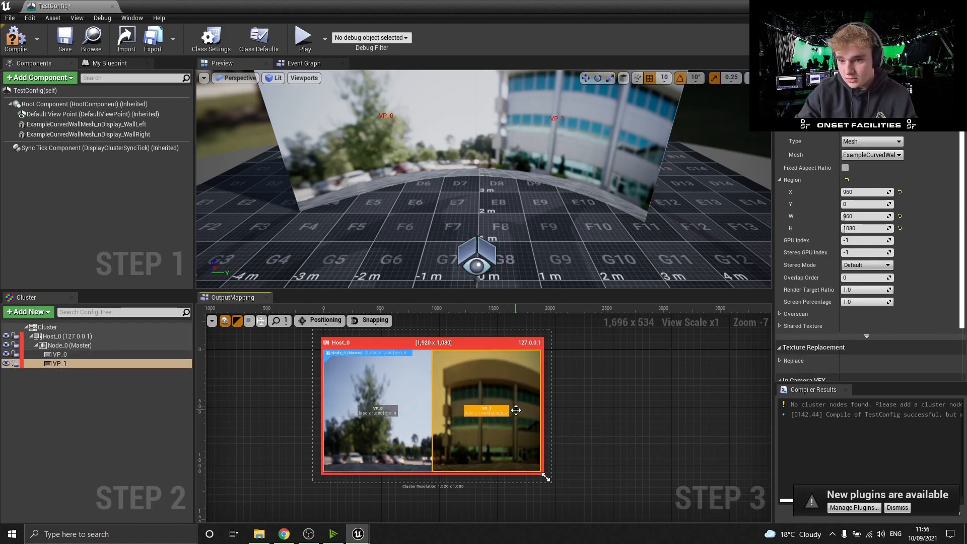
# Add an ICVFX Camera component to TestConfig and compile the config.
pyautogui.scroll(-3)
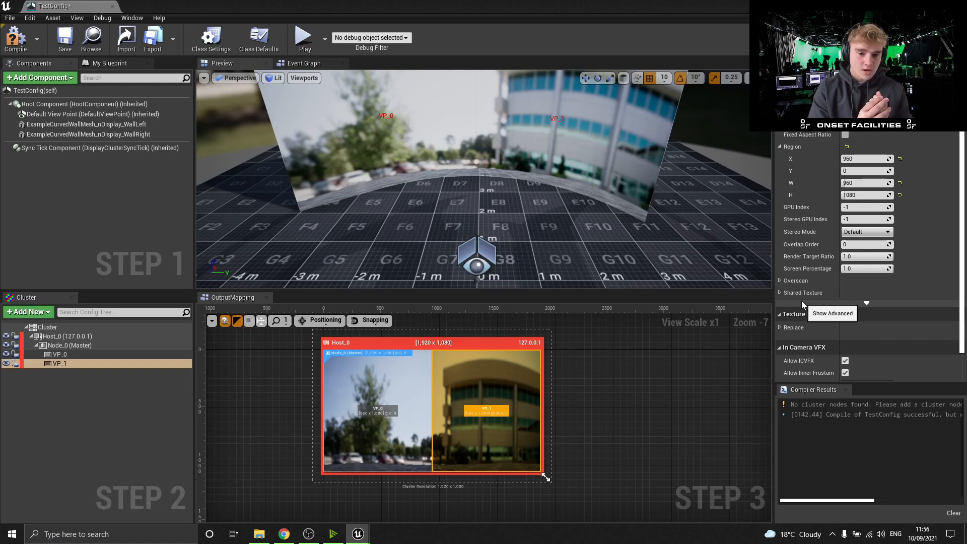
pyautogui.click(38, 78)
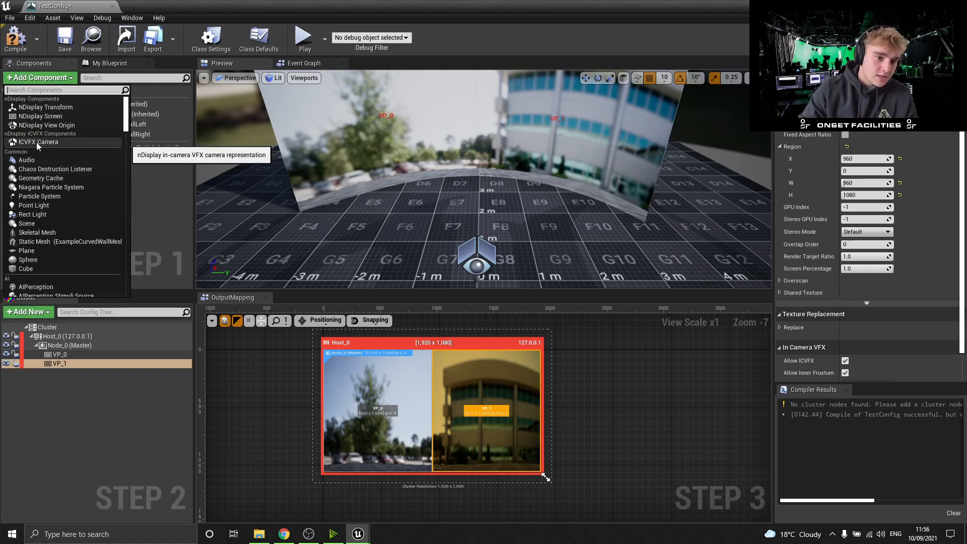
pyautogui.click(38, 142)
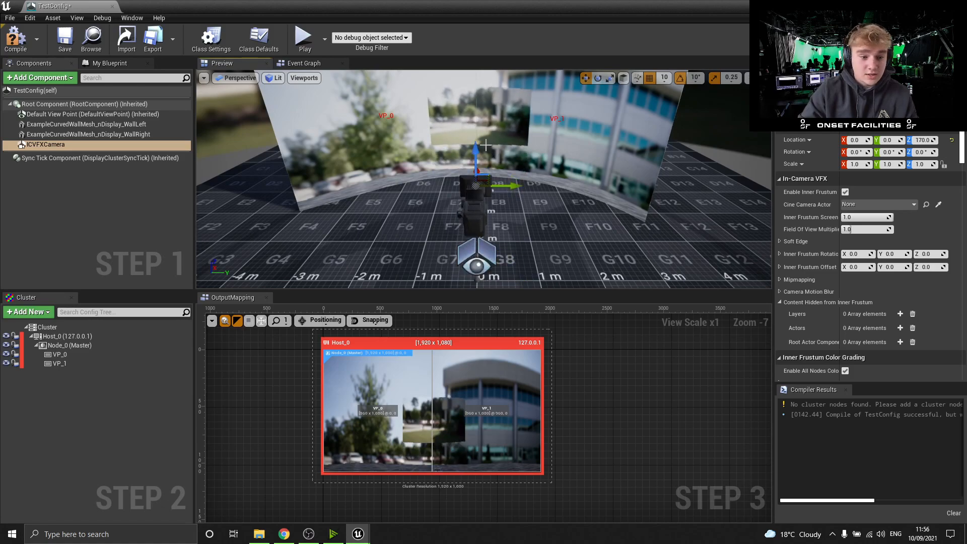
pyautogui.click(14, 39)
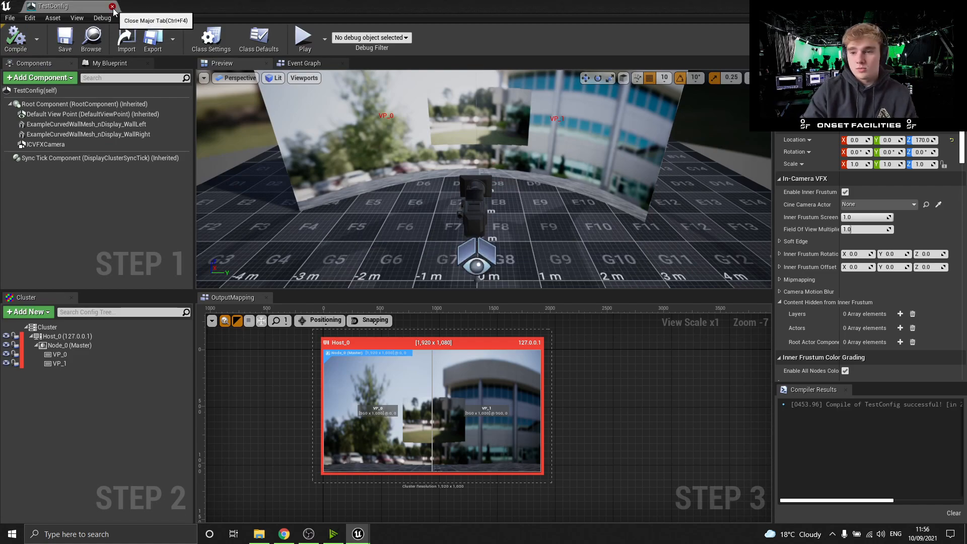
# Close the TestConfig config editor and launch the Switchboard Listener from the taskbar.
pyautogui.click(113, 6)
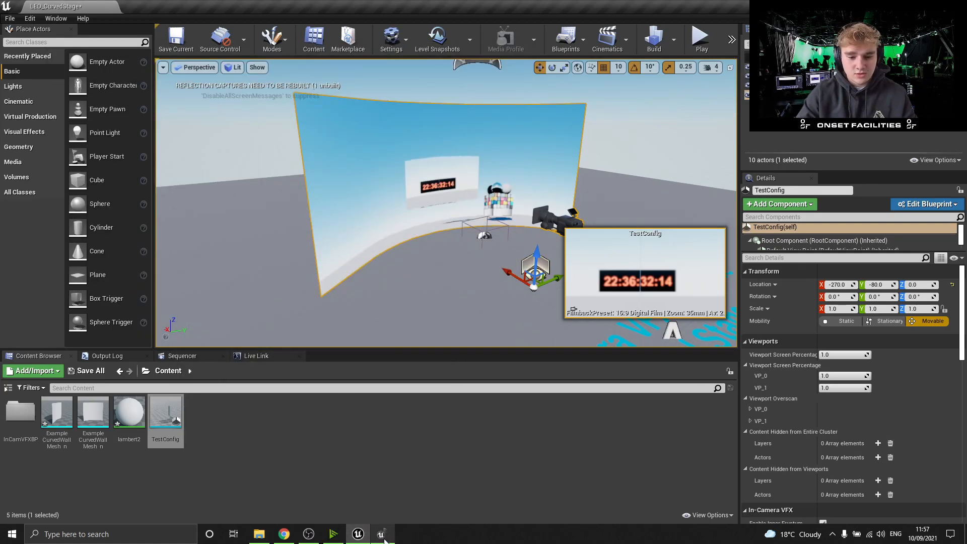
pyautogui.click(382, 535)
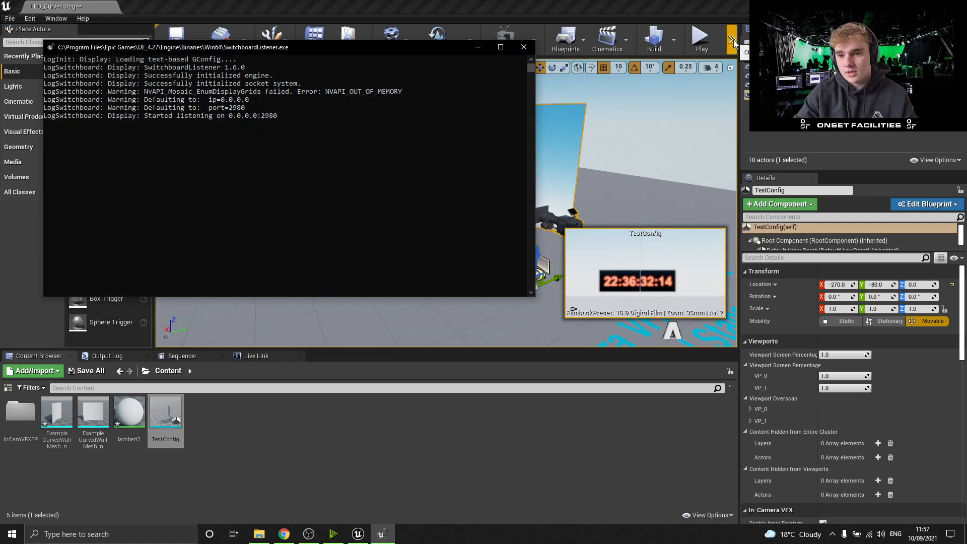
# Start Switchboard so its Python virtual environment setup begins installing.
pyautogui.click(523, 47)
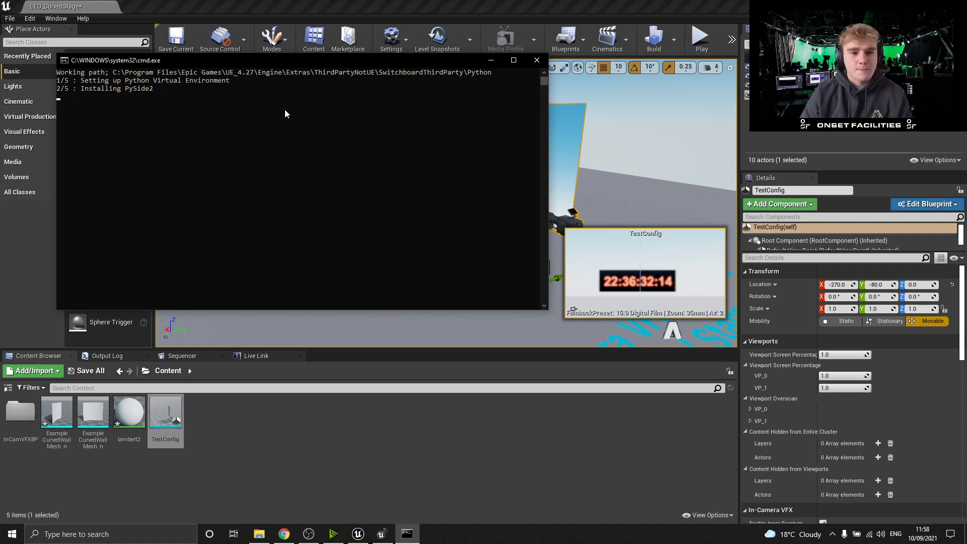
# Let the Command Prompt setup script finish, leaving Switchboard running.
pyautogui.click(536, 60)
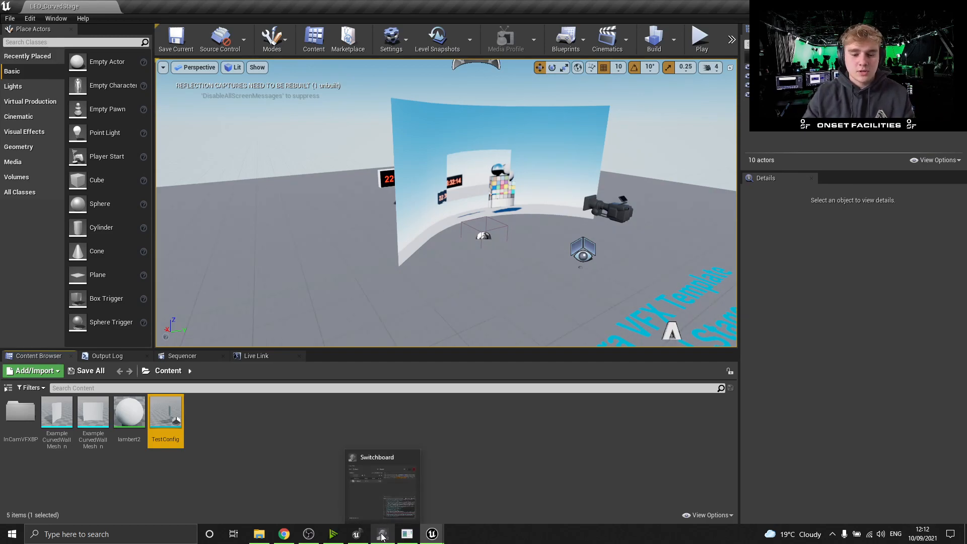
# In Switchboard, browse the Add Device types and connect Node_0 at 127.0.0.1.
pyautogui.click(382, 534)
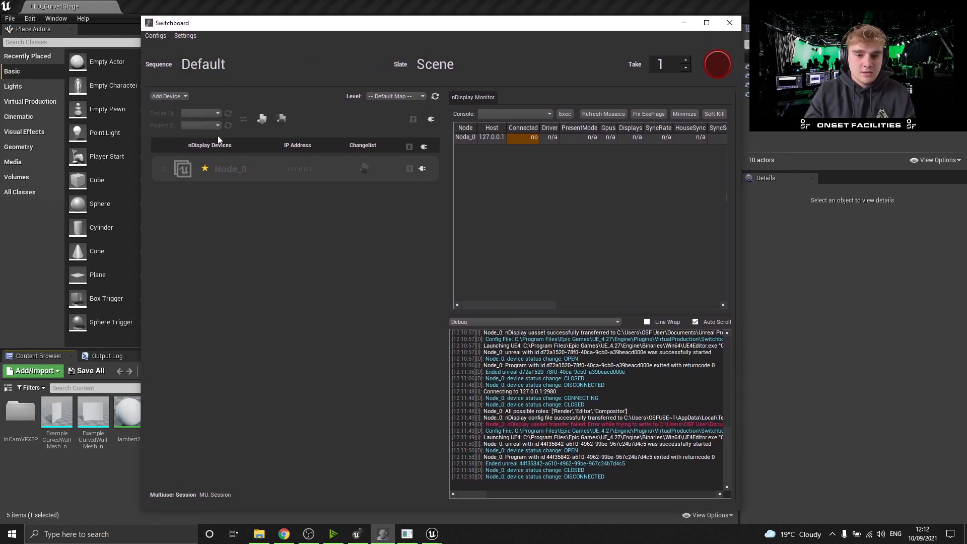
pyautogui.click(300, 168)
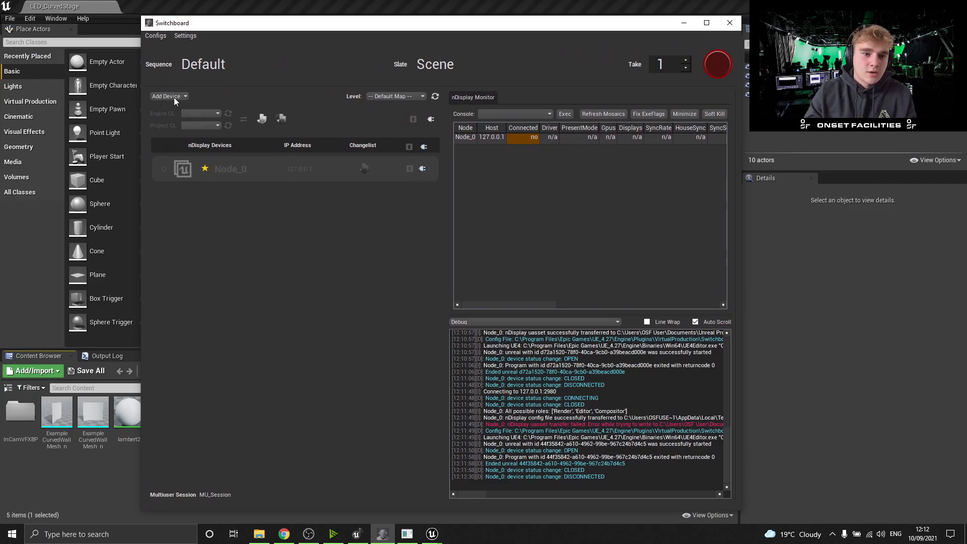
pyautogui.click(167, 97)
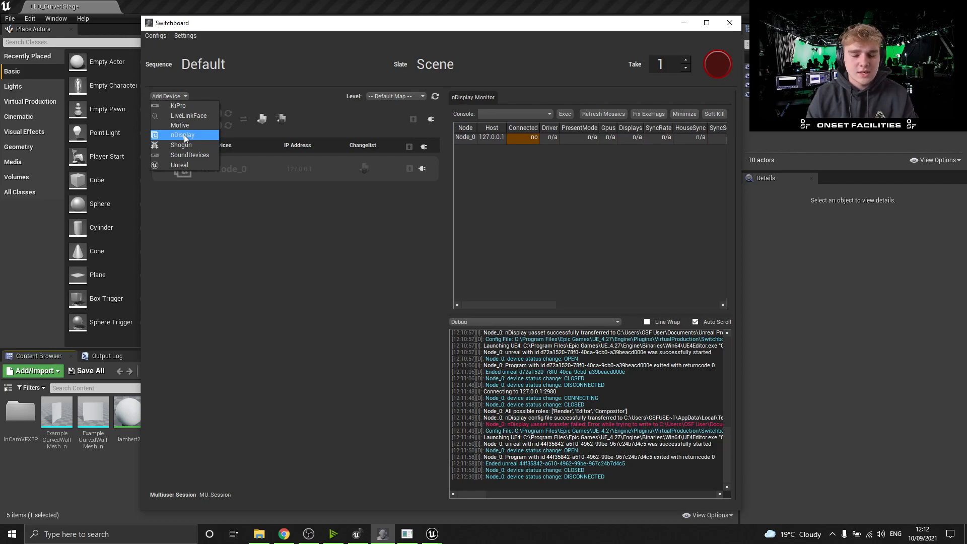
pyautogui.click(183, 135)
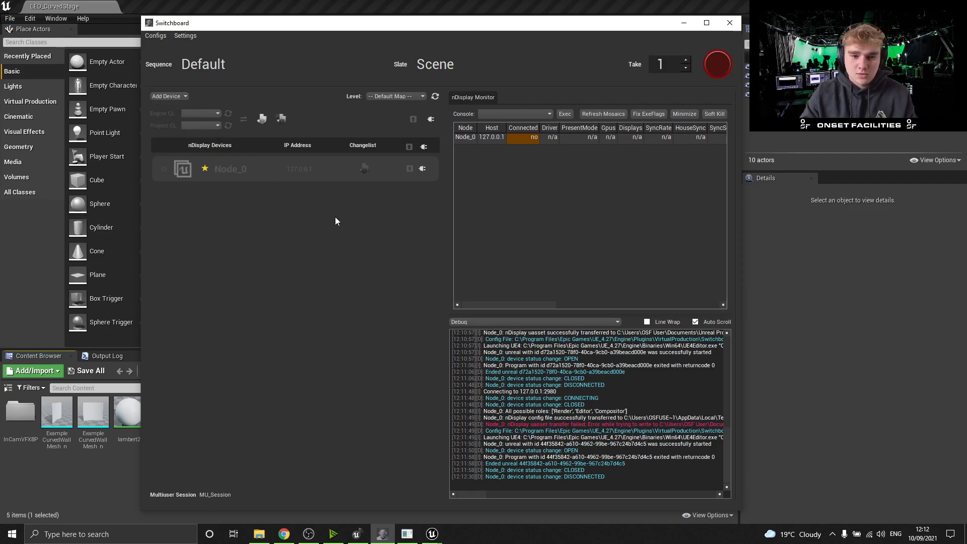
pyautogui.moveTo(336, 185)
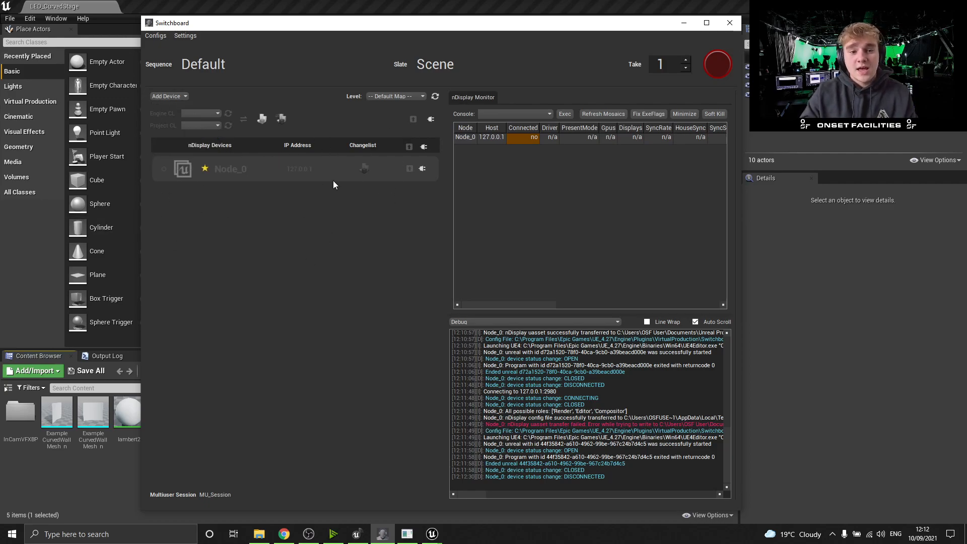
pyautogui.doubleClick(230, 168)
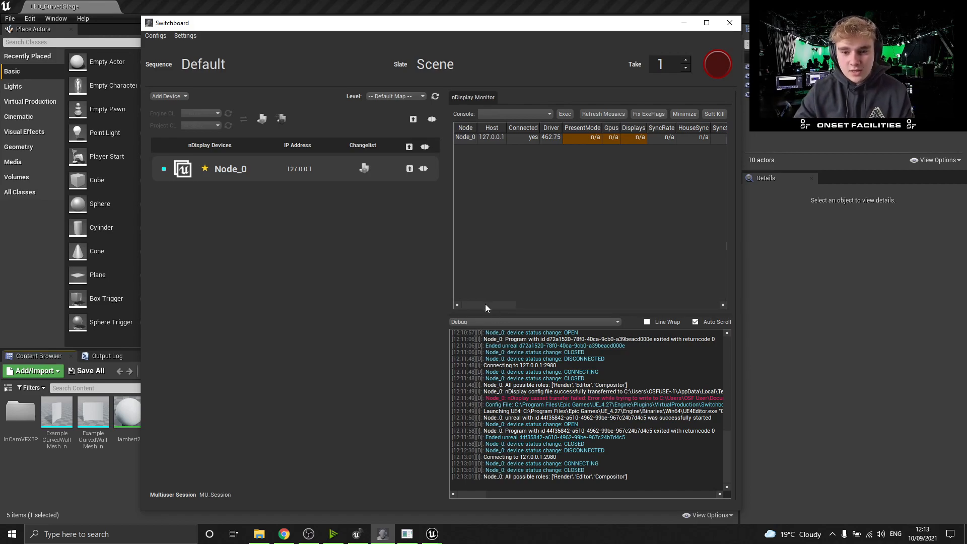
# Use Node_0's controls in Switchboard, then minimise the windows to show the desktop.
pyautogui.click(509, 64)
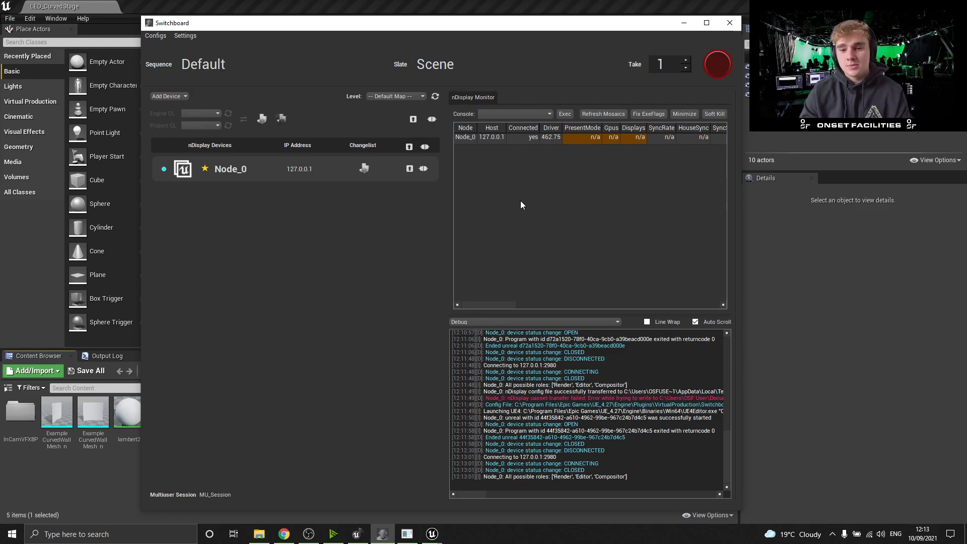
pyautogui.moveTo(551, 140)
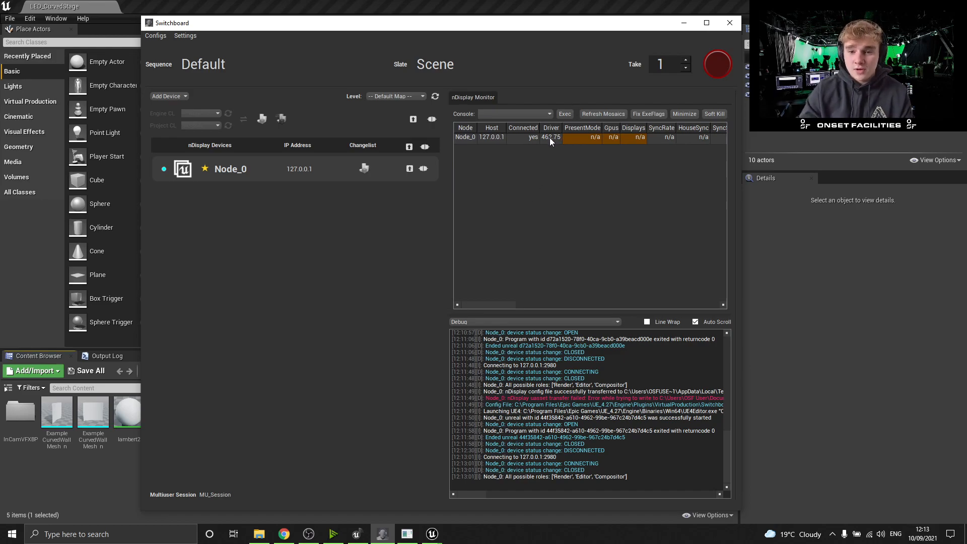
pyautogui.moveTo(591, 198)
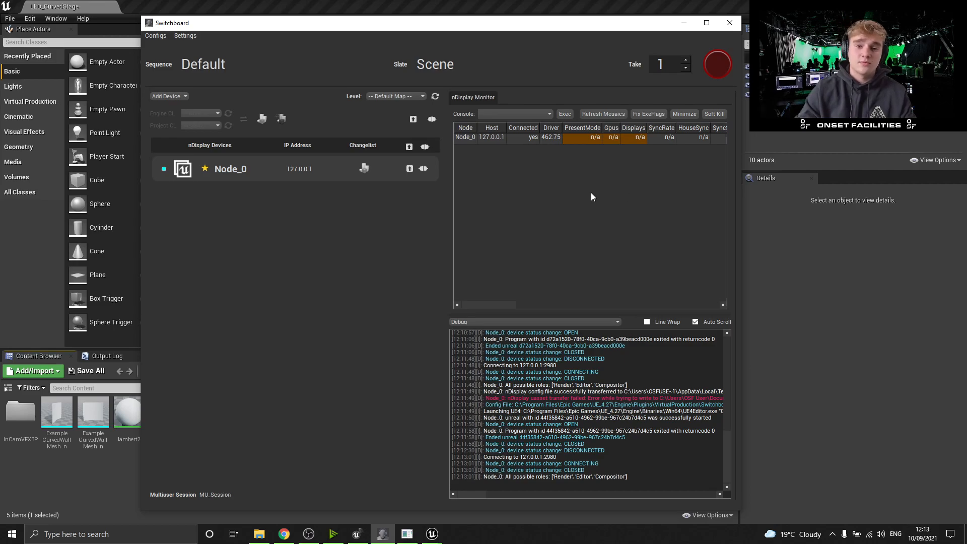
pyautogui.moveTo(587, 198)
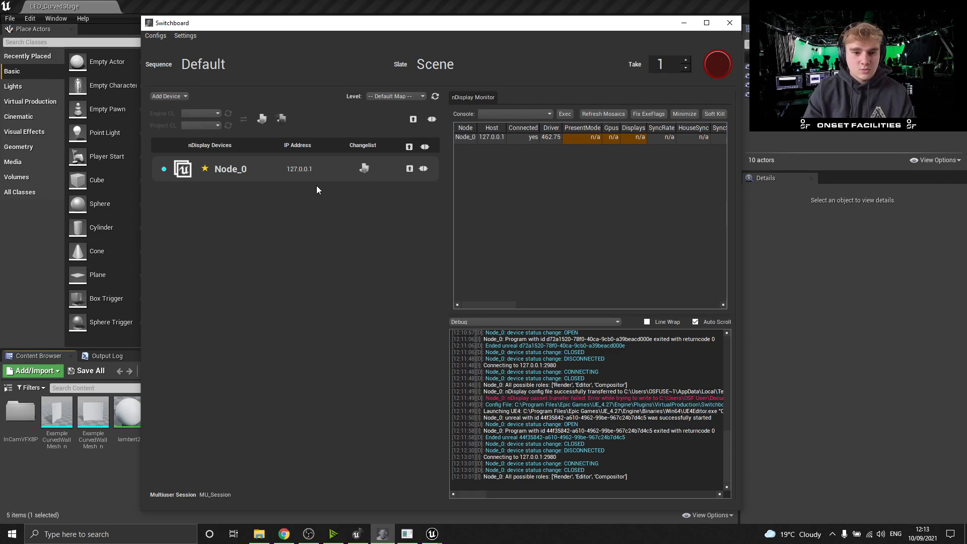
pyautogui.click(410, 168)
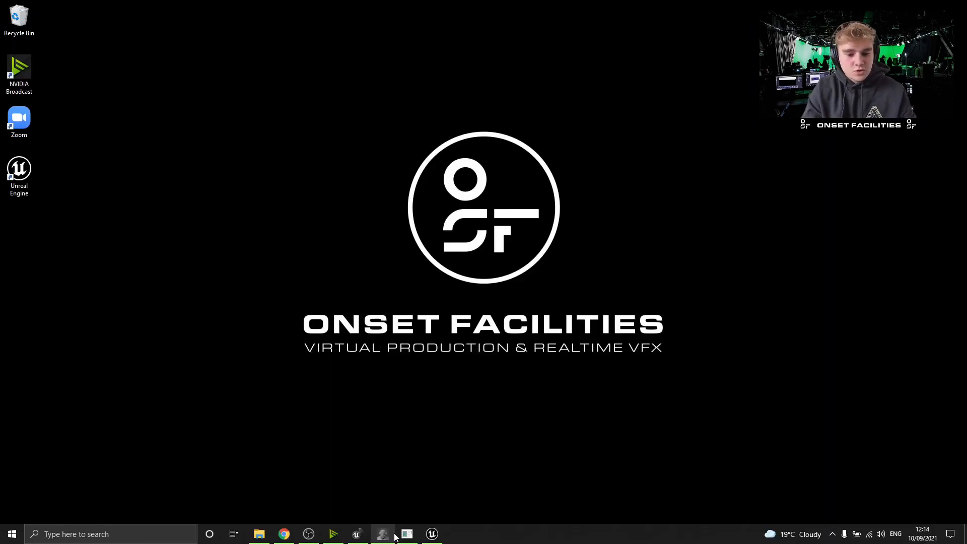
# Tick Auto Join under Multi User Server in Switchboard's settings.
pyautogui.click(382, 535)
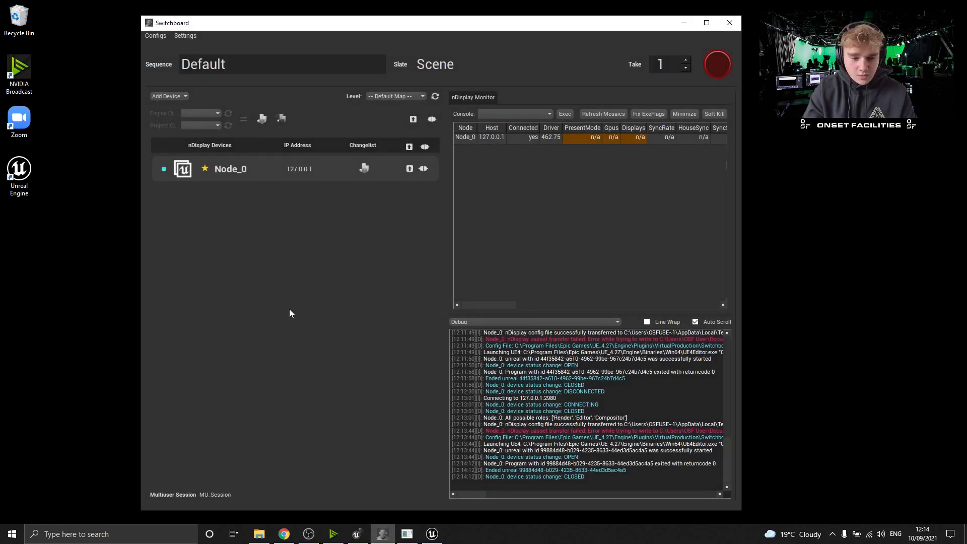
pyautogui.click(217, 494)
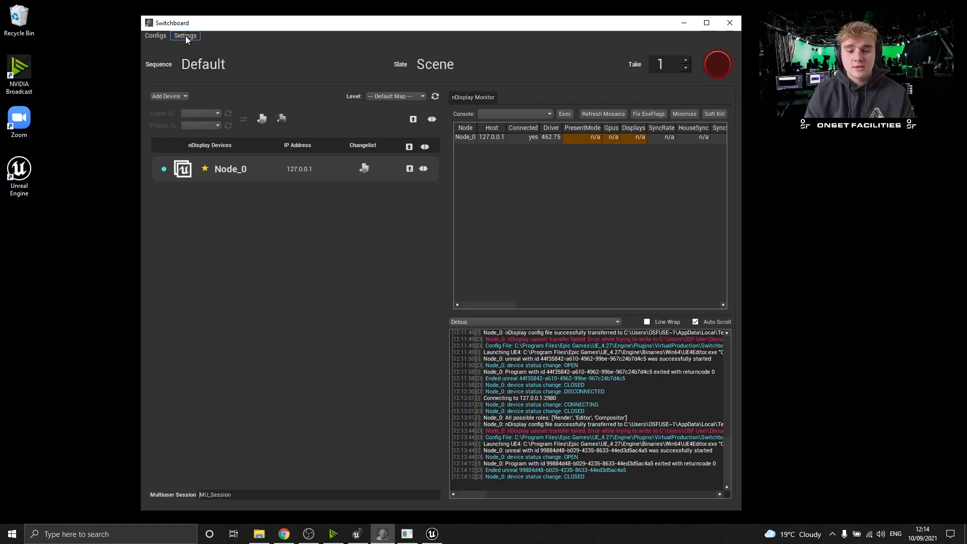
pyautogui.click(185, 35)
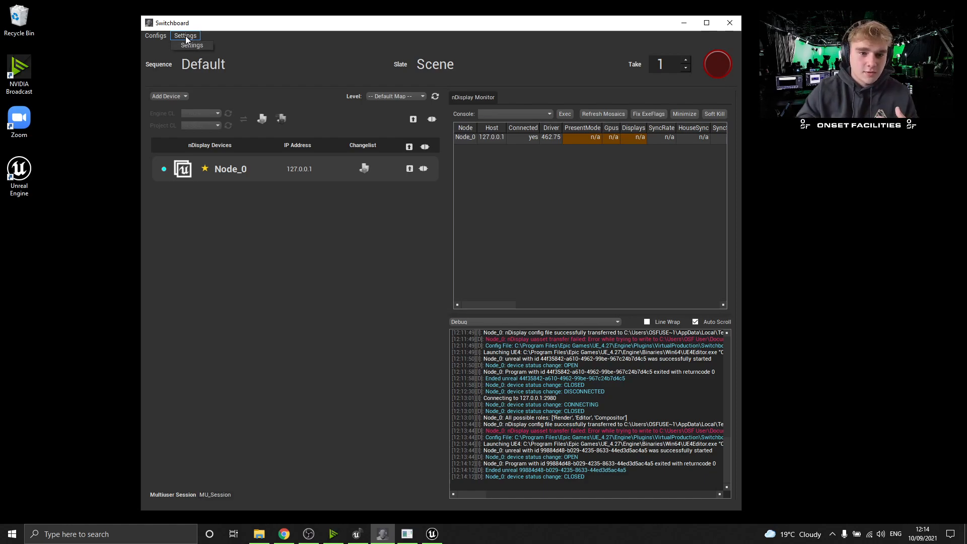
pyautogui.click(185, 36)
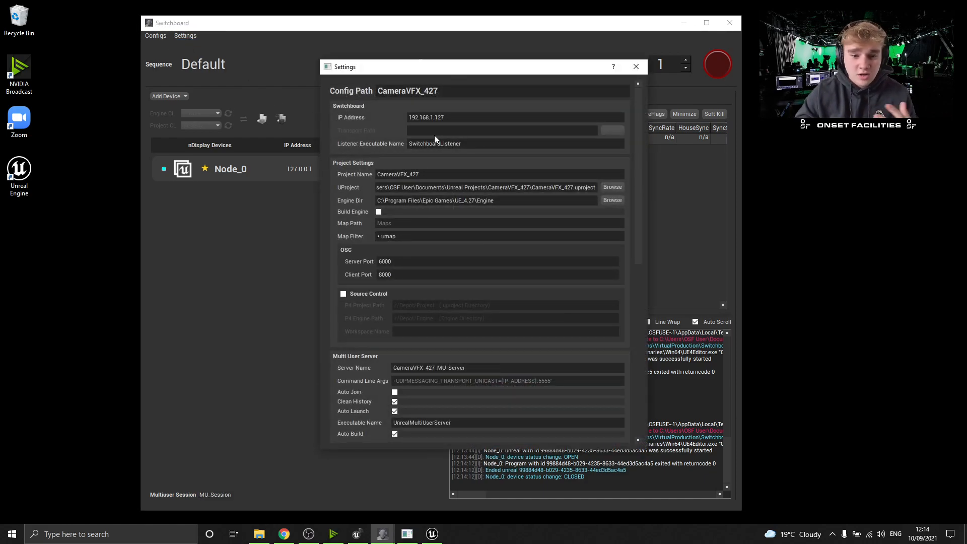
pyautogui.moveTo(435, 139)
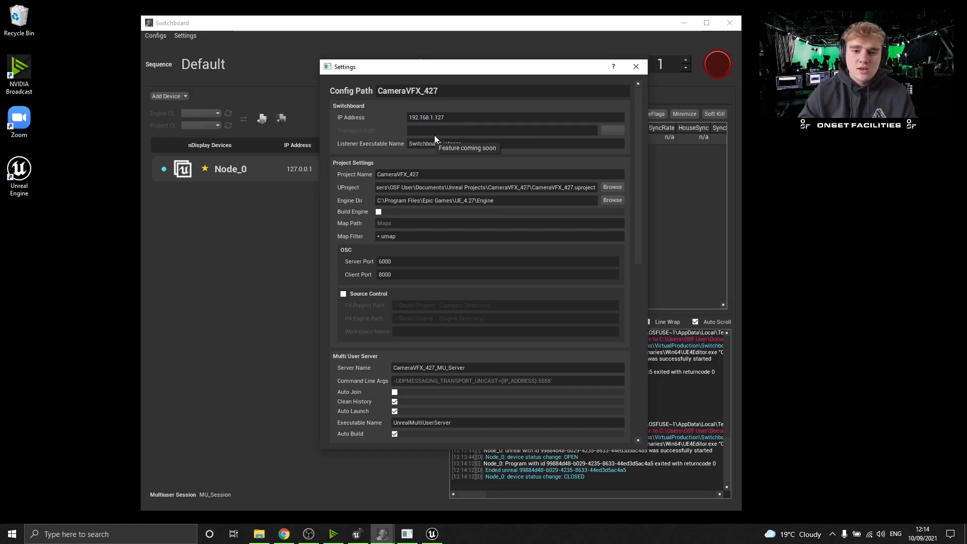
pyautogui.click(432, 174)
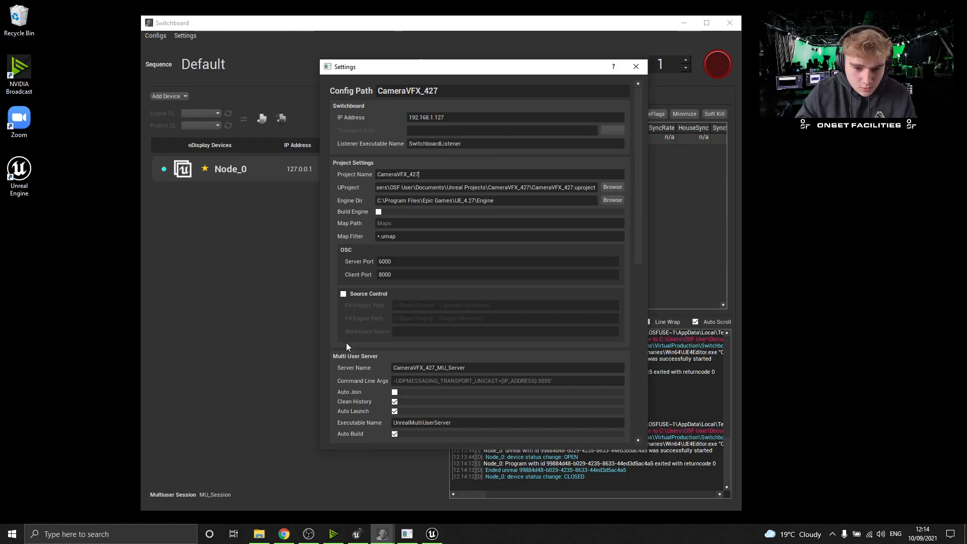
pyautogui.scroll(-3)
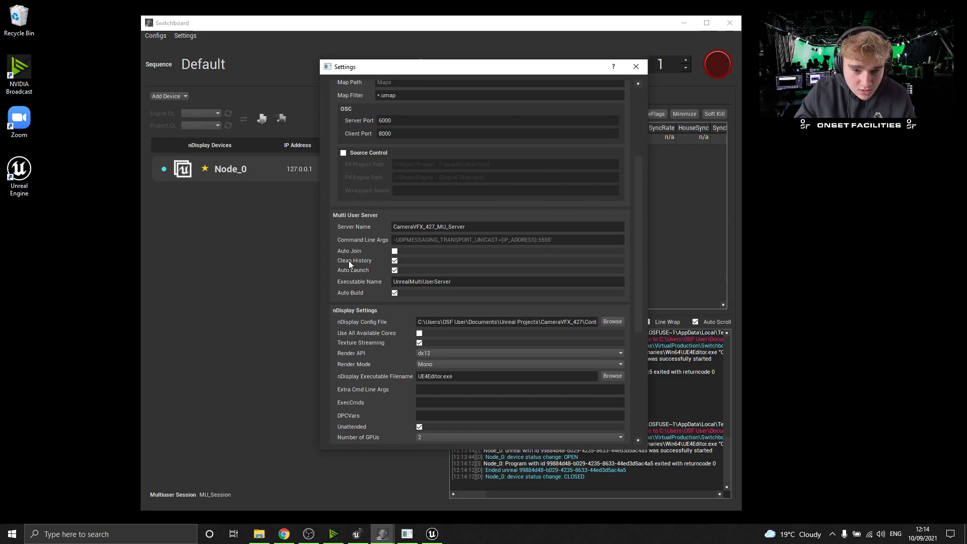
pyautogui.click(394, 251)
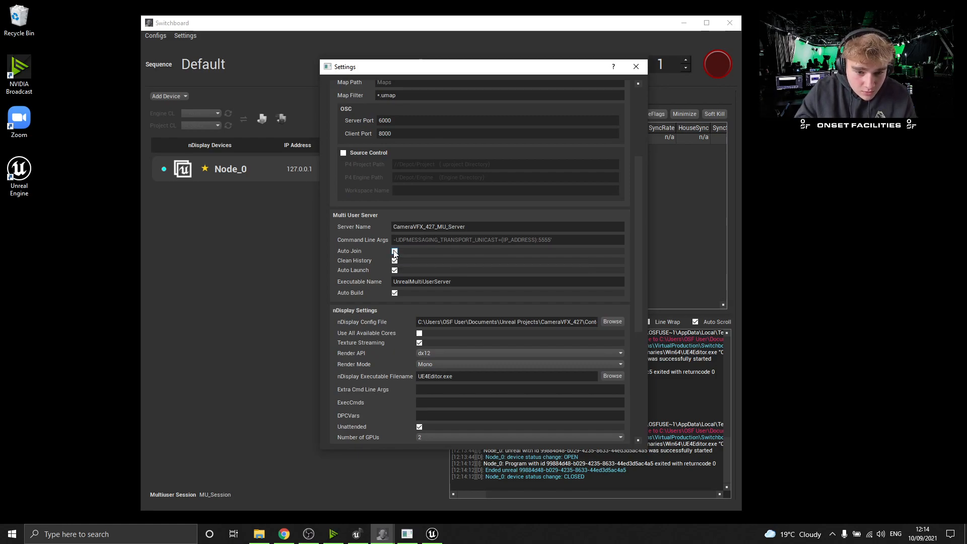
pyautogui.click(394, 250)
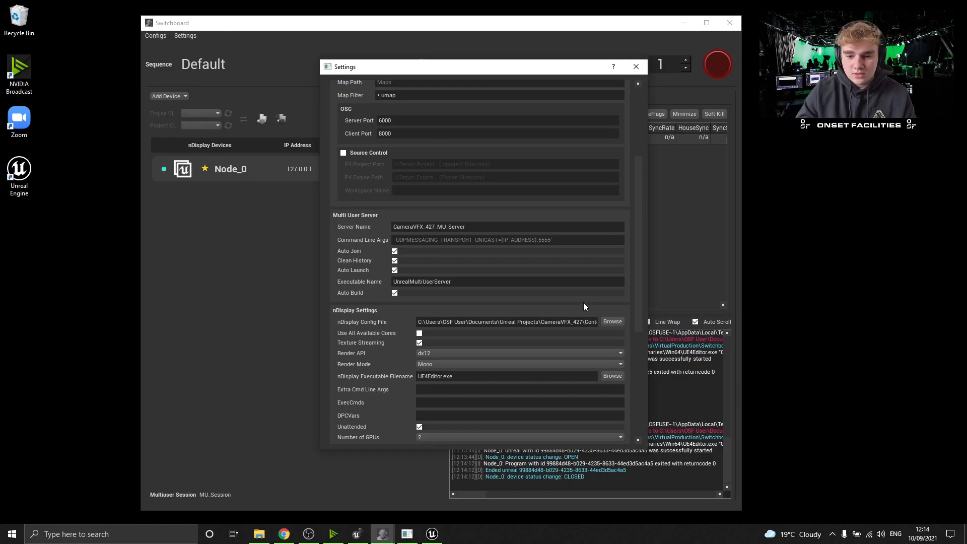
pyautogui.click(635, 66)
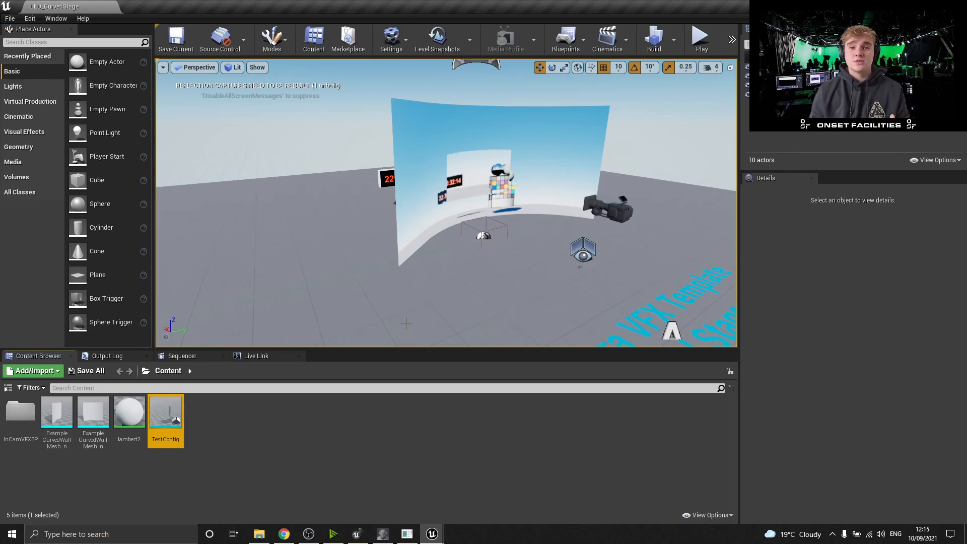
pyautogui.moveTo(113, 85)
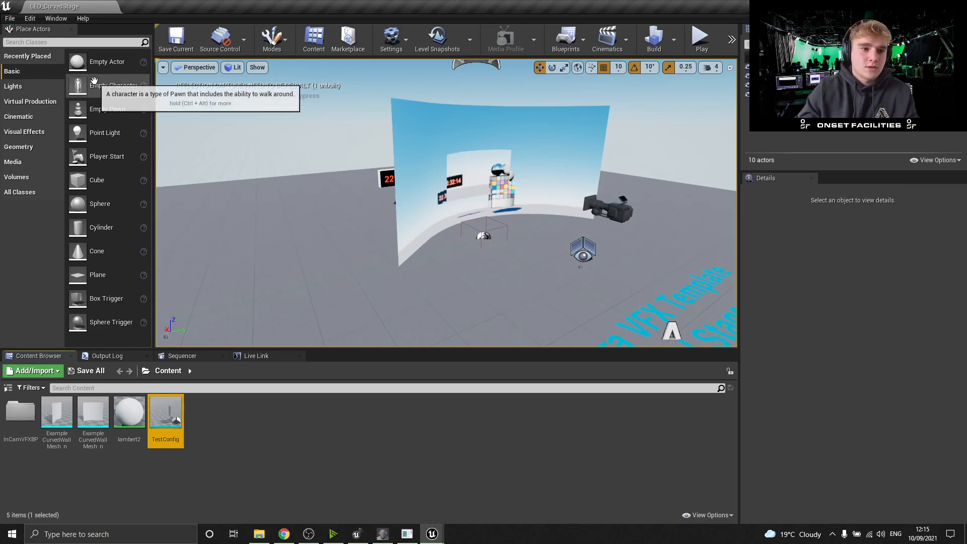
pyautogui.click(30, 18)
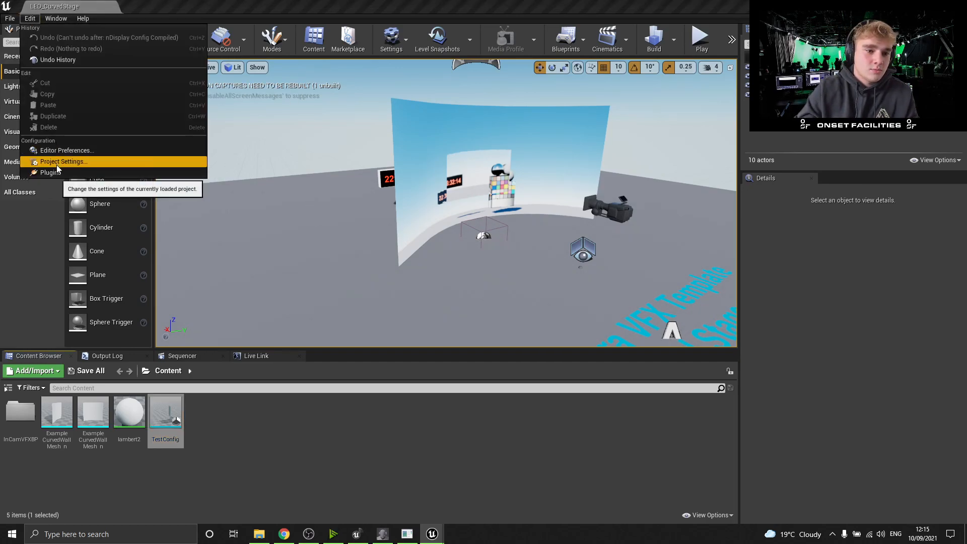
pyautogui.click(63, 162)
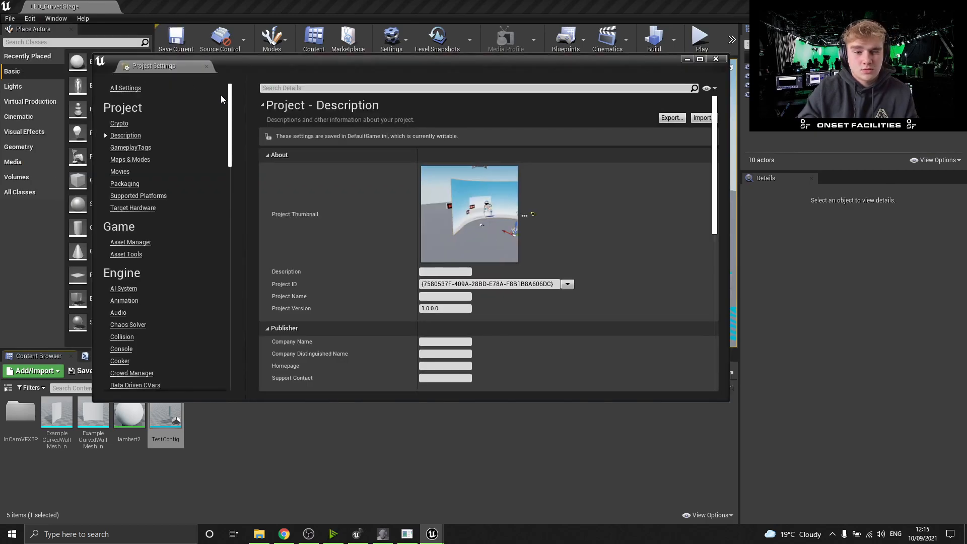
pyautogui.write('multi user')
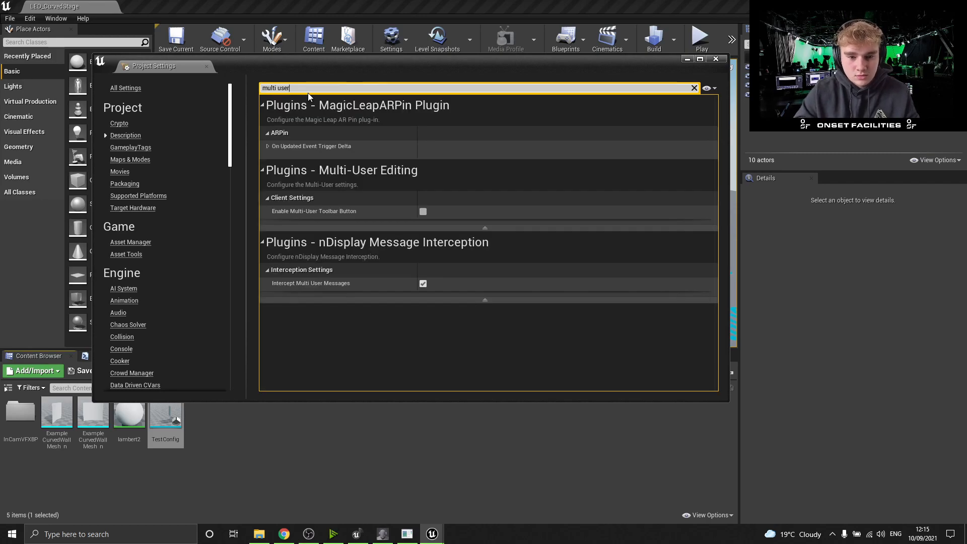
pyautogui.click(424, 211)
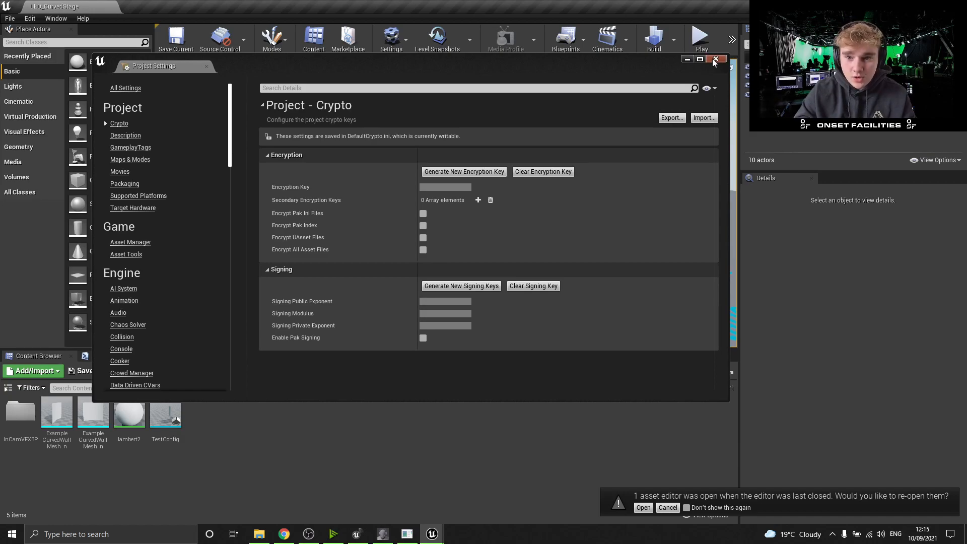
pyautogui.click(715, 58)
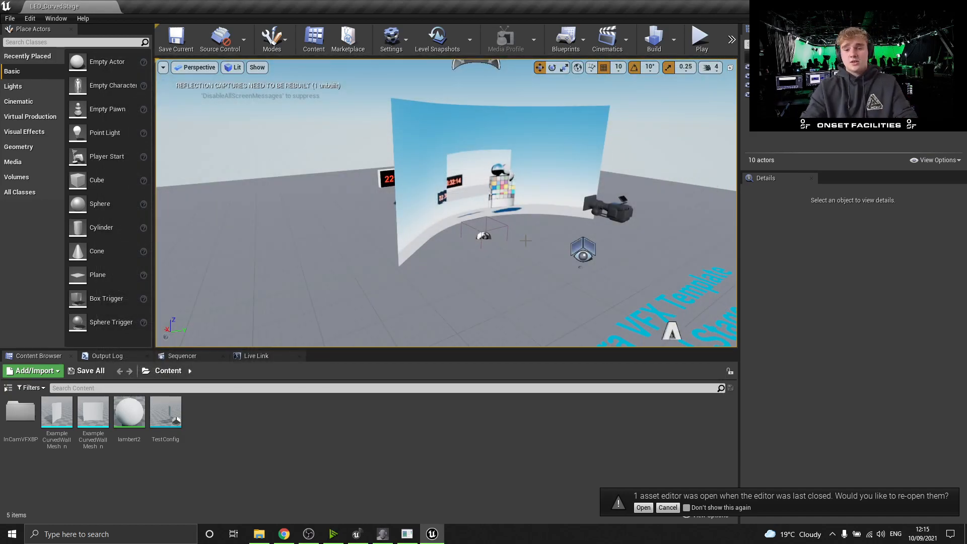
# Select TestConfig, briefly open and close its editor, then show the Multi-User dropdown.
pyautogui.click(611, 204)
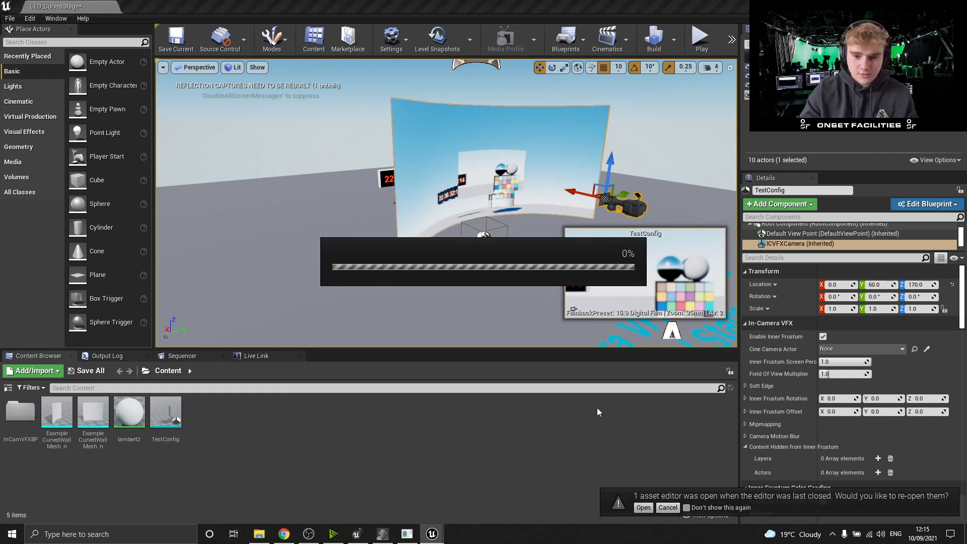
pyautogui.click(643, 508)
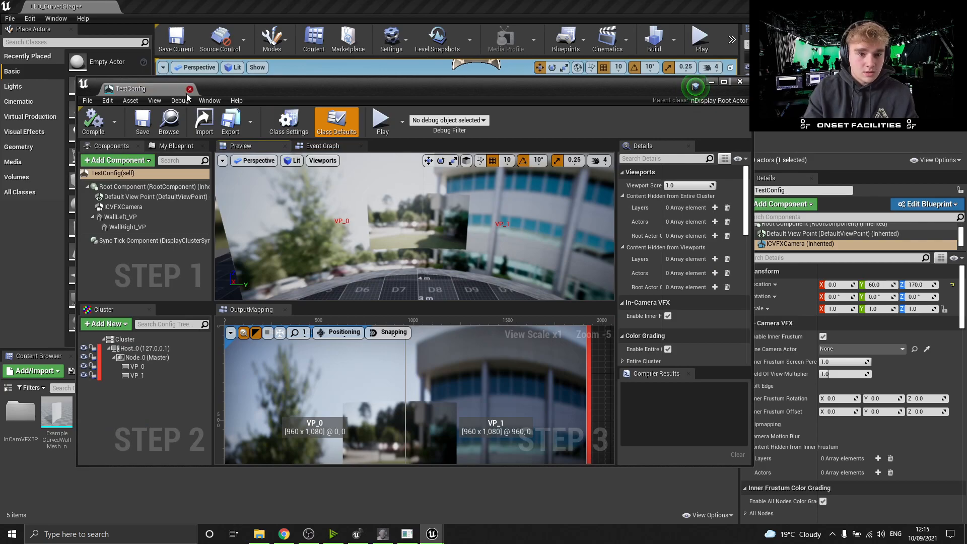
pyautogui.click(740, 81)
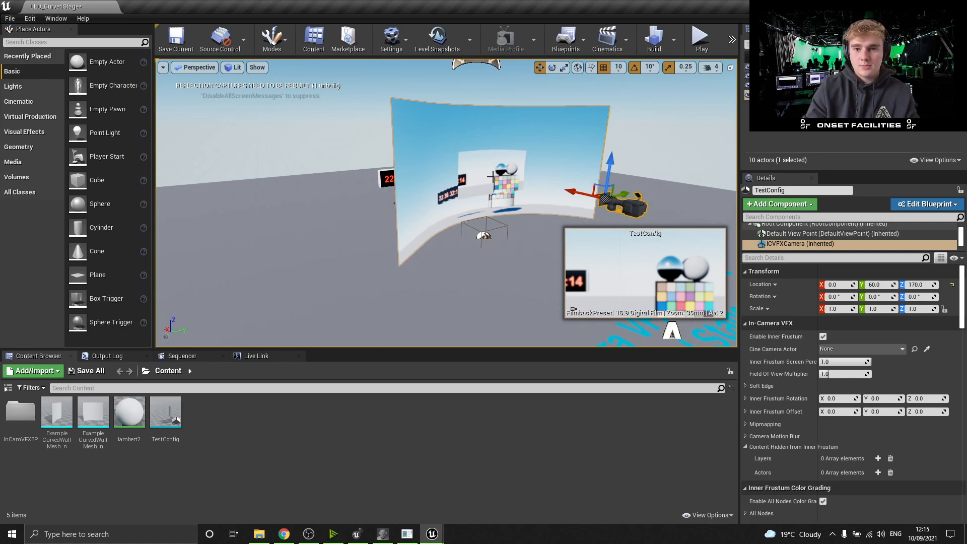
pyautogui.click(732, 40)
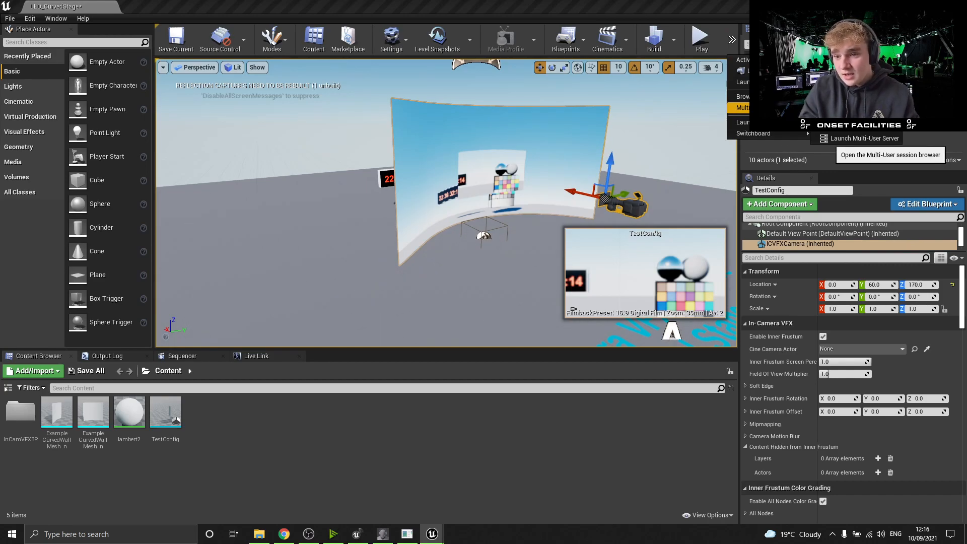
# Join MU_Session from the Multi-User session browser, reopening the browser once.
pyautogui.click(890, 154)
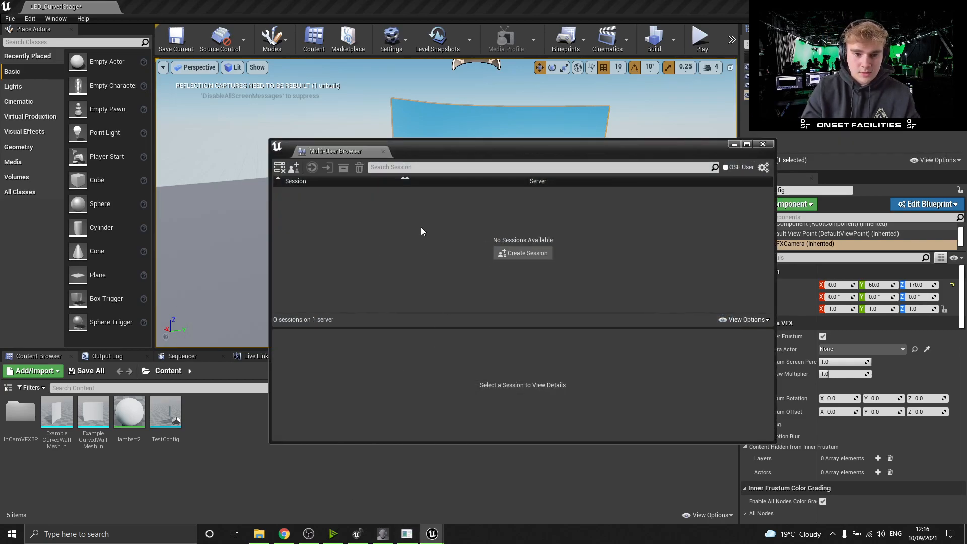
pyautogui.moveTo(280, 167)
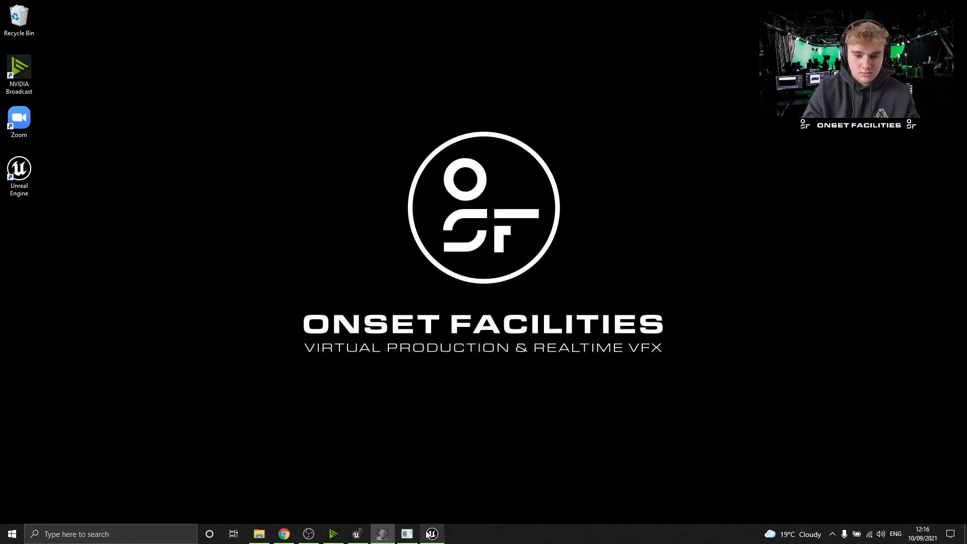
pyautogui.click(431, 534)
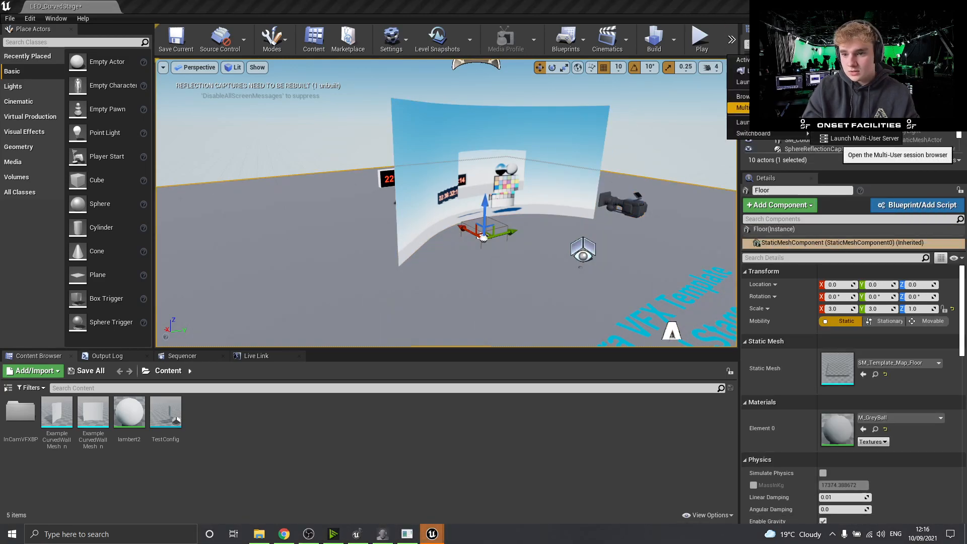
pyautogui.click(898, 155)
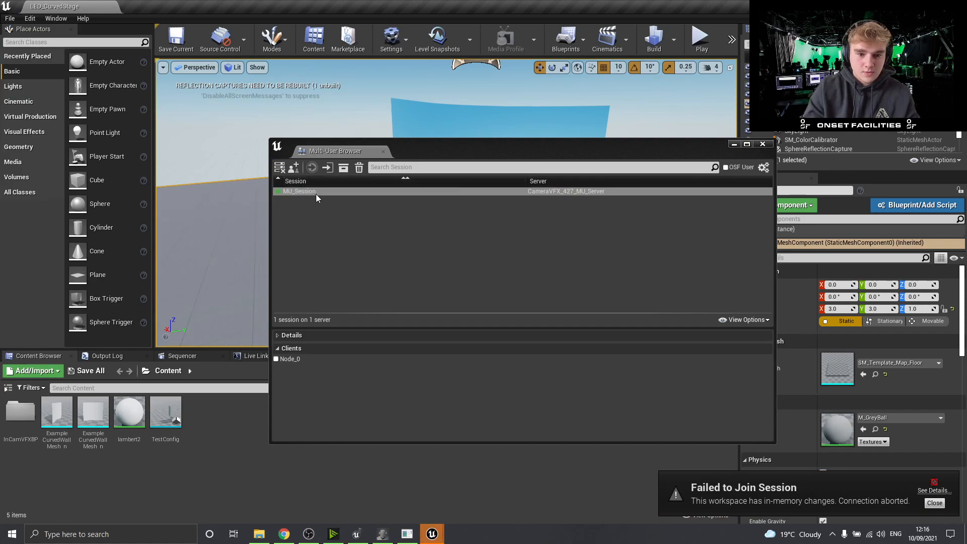
pyautogui.doubleClick(300, 191)
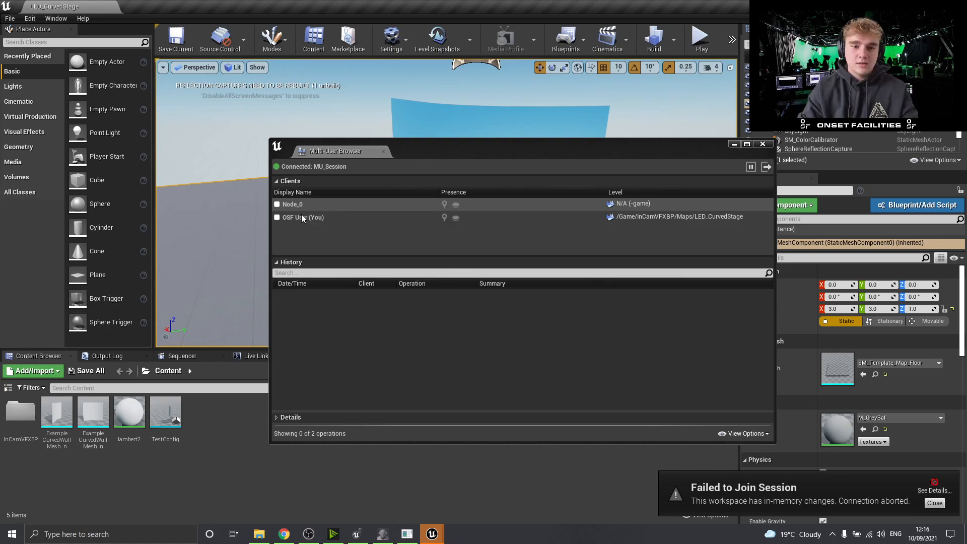
pyautogui.moveTo(303, 218)
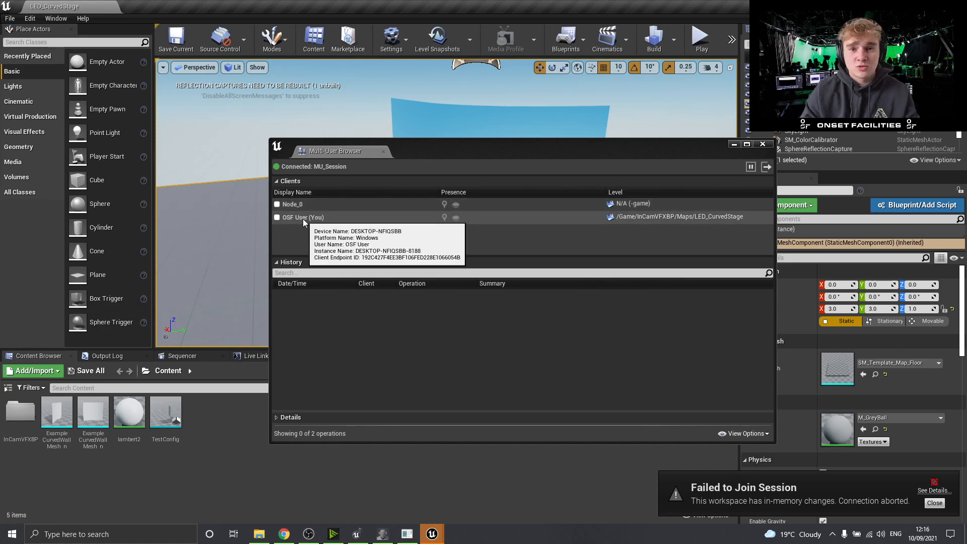